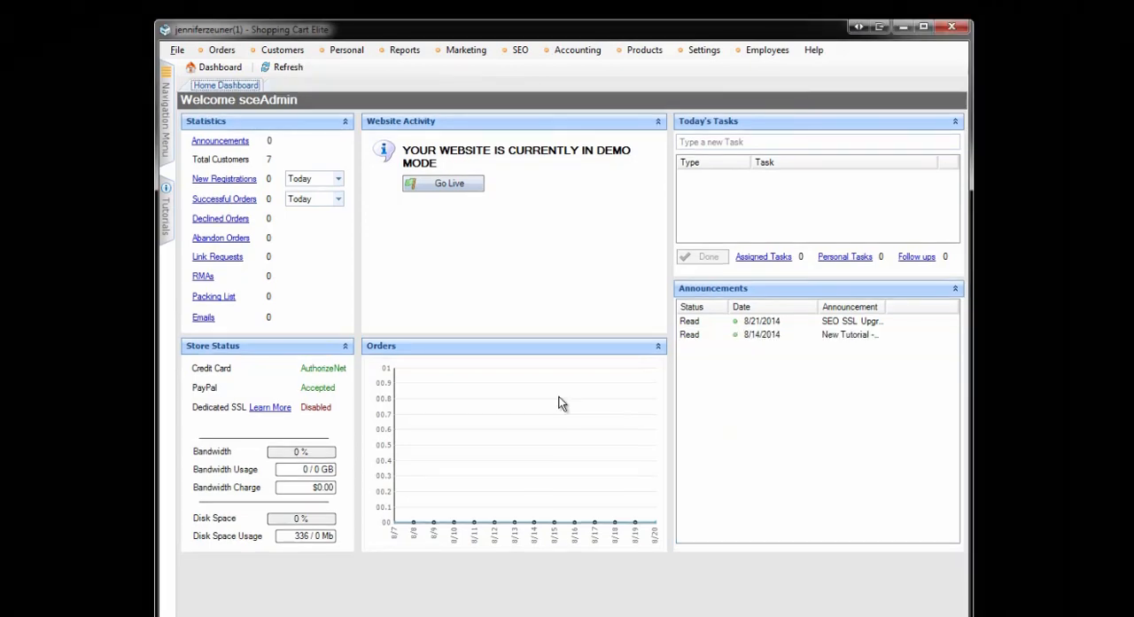
# Open Account/Order Management, check Order Search, then return to Customer Search for a new customer
pyautogui.click(282, 50)
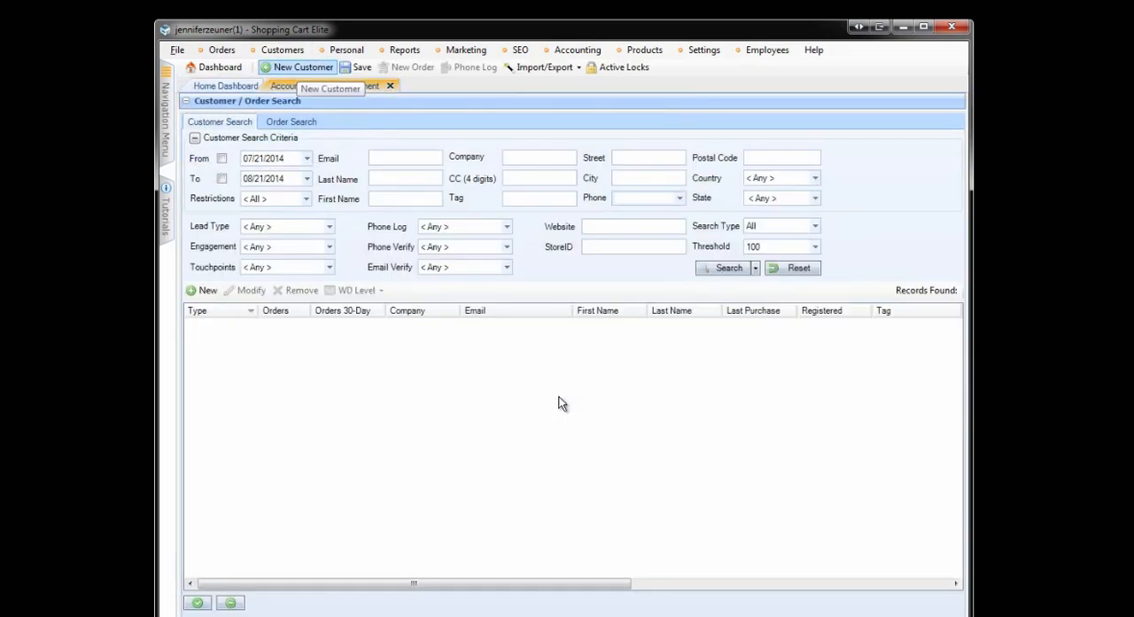
pyautogui.moveTo(559, 396)
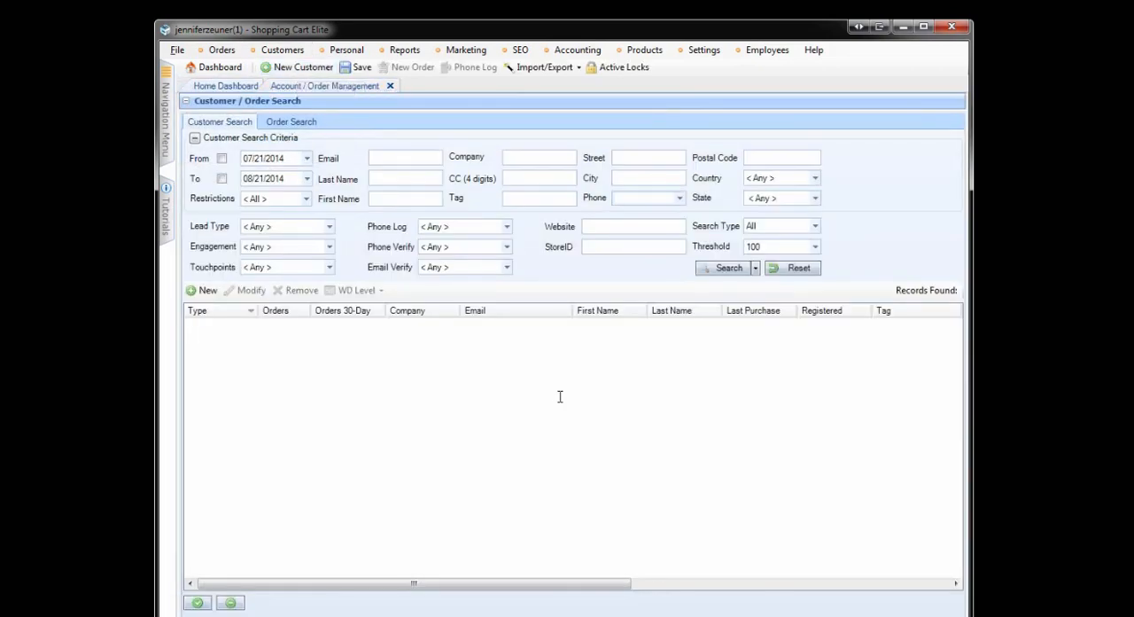
pyautogui.click(291, 121)
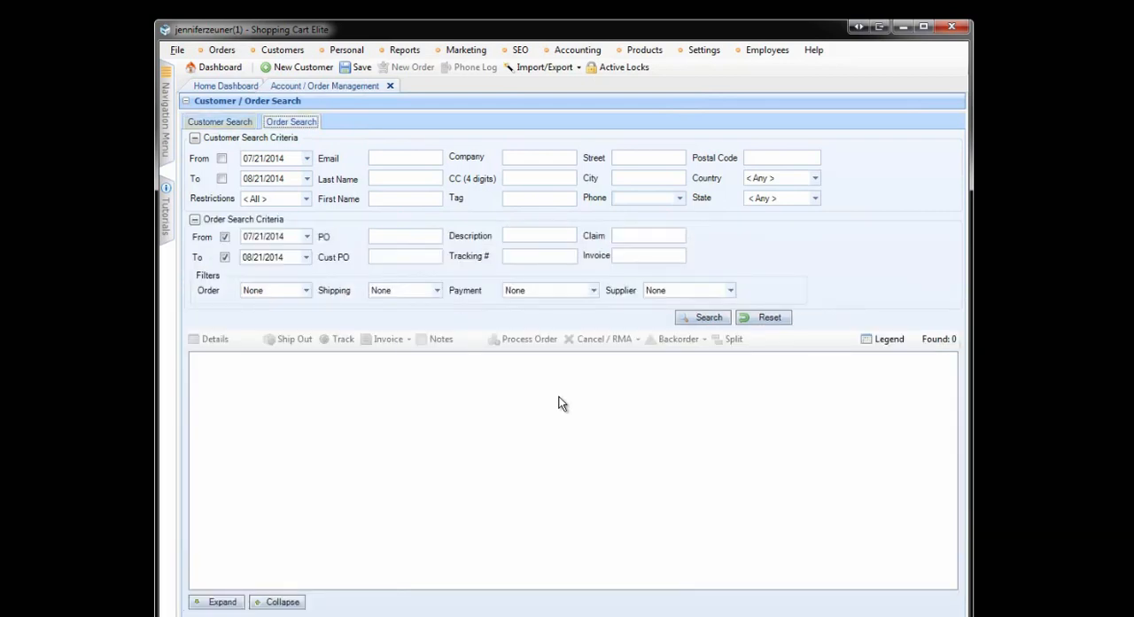
pyautogui.click(220, 122)
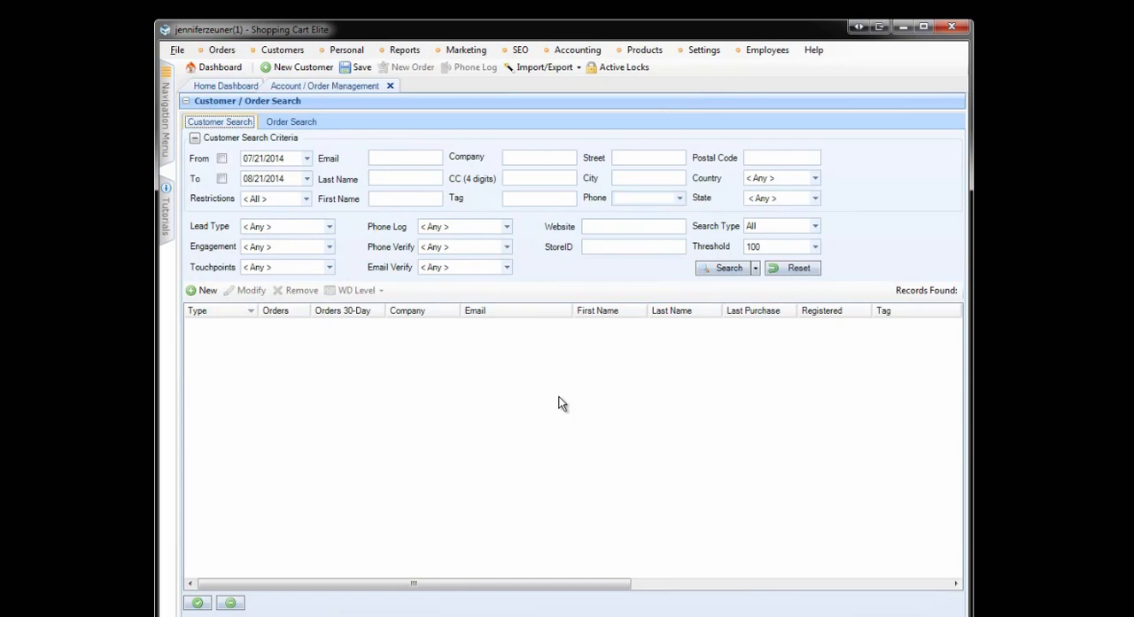
pyautogui.click(302, 67)
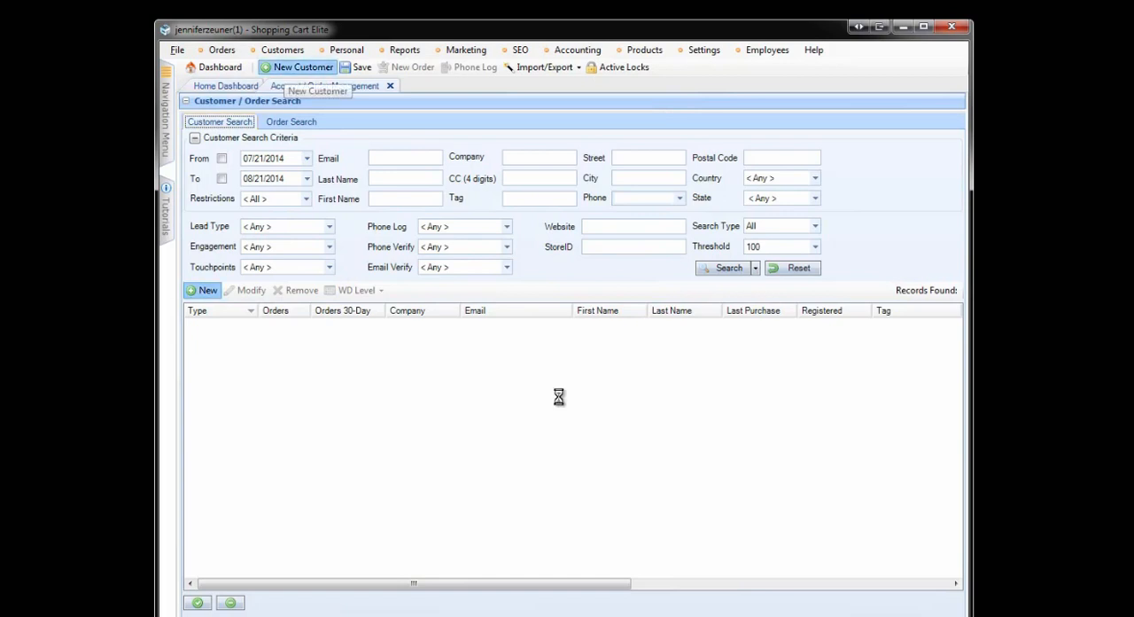
pyautogui.click(301, 66)
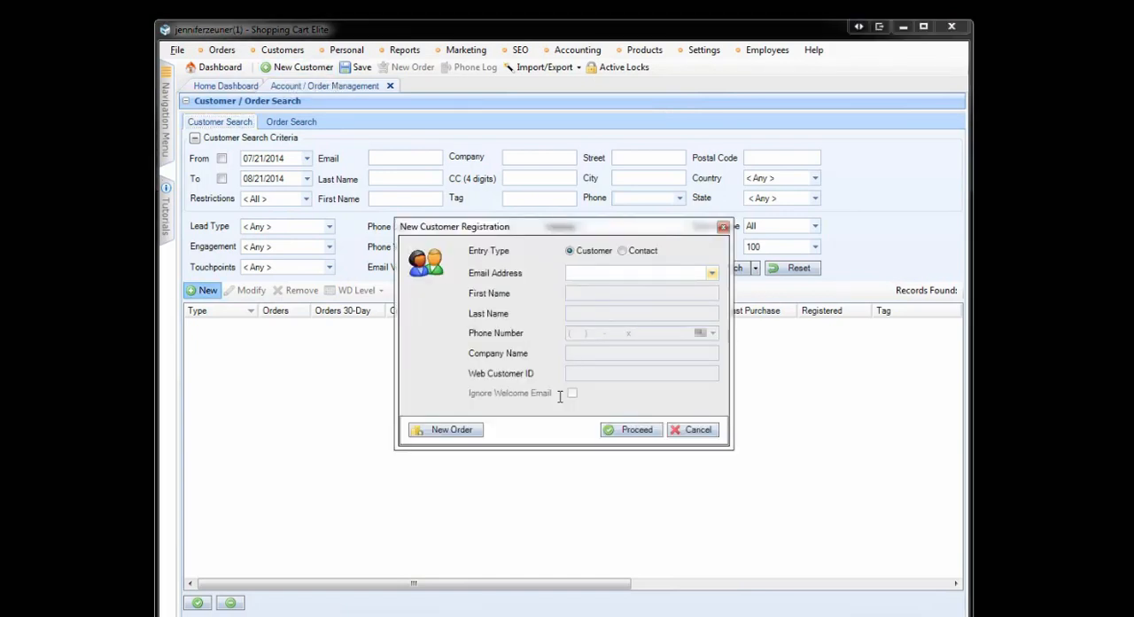
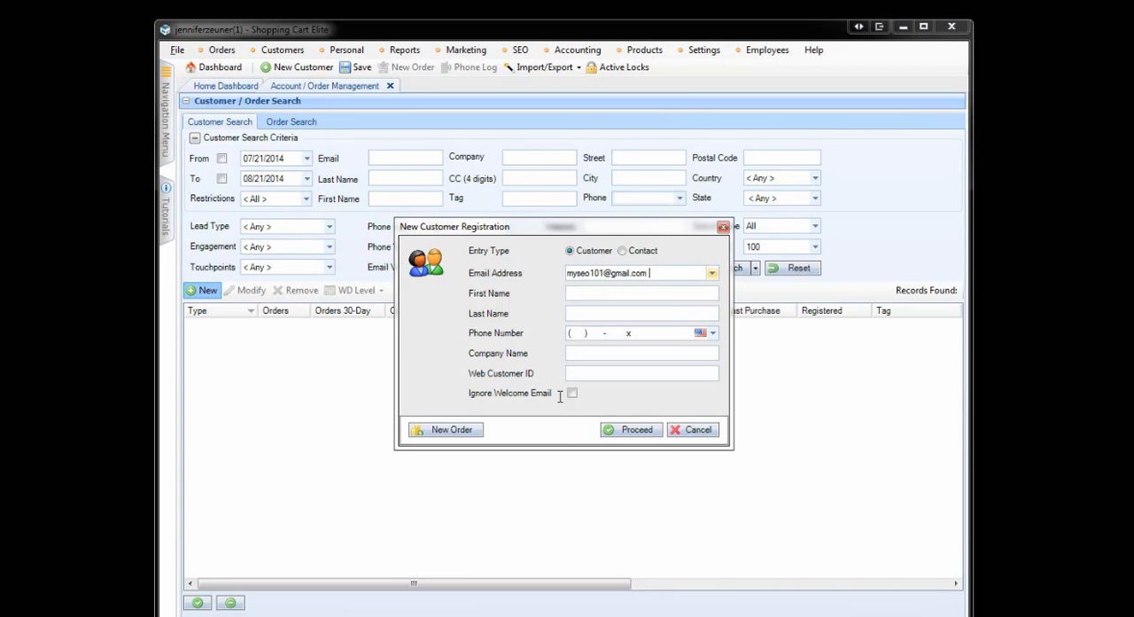
pyautogui.click(711, 272)
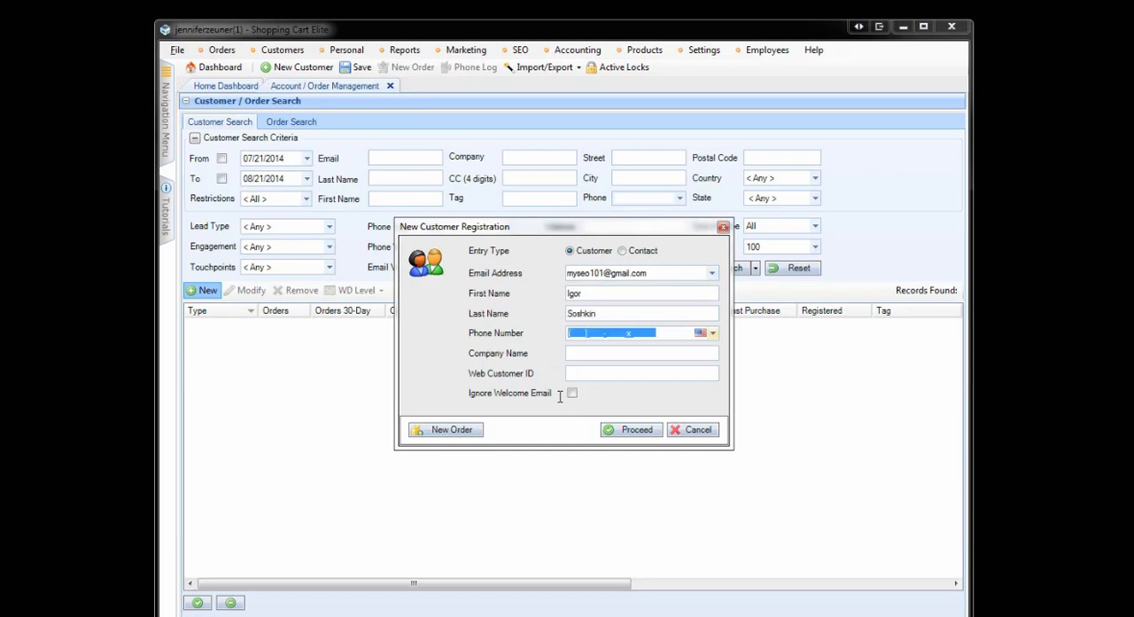
pyautogui.click(572, 392)
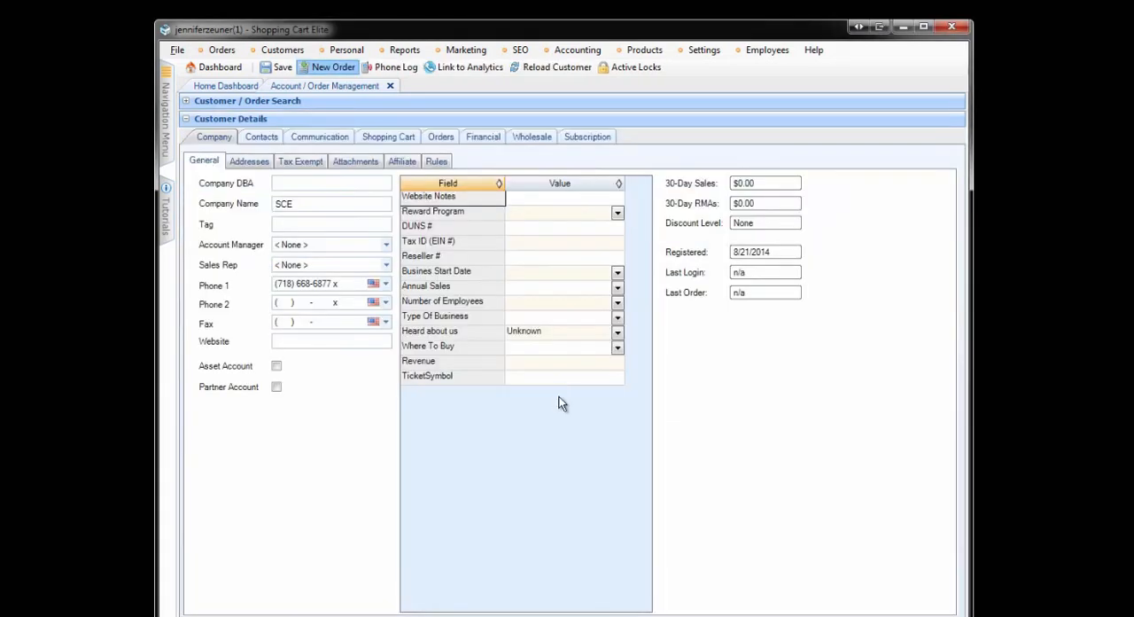
# Create a new order holding one White Leather Jewelry Case from ANKLETS at $44
pyautogui.click(333, 67)
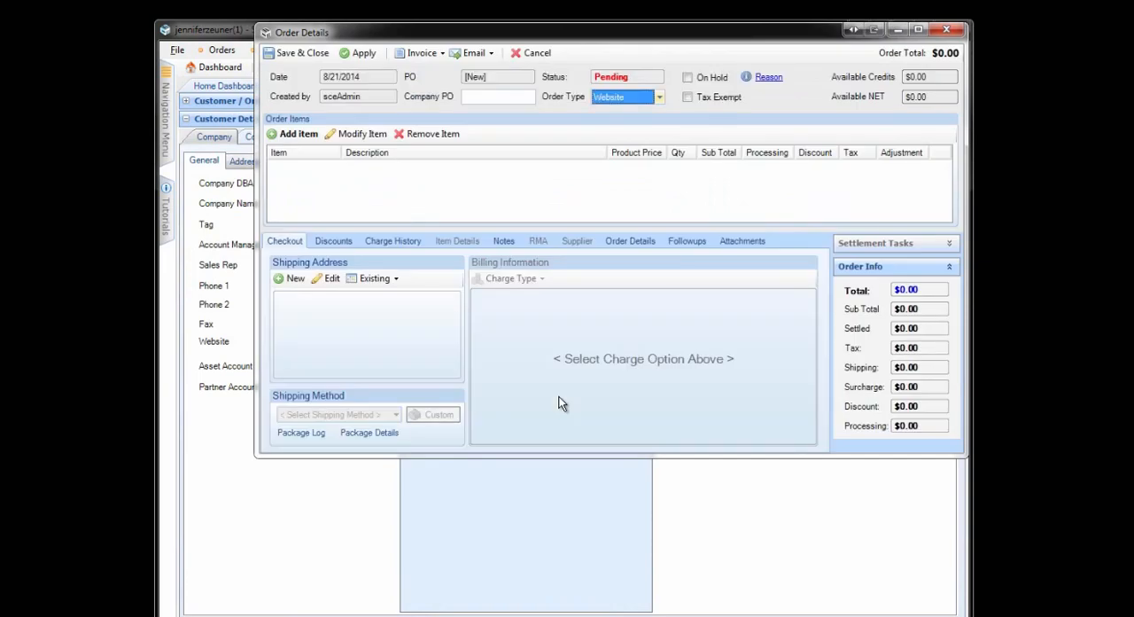
pyautogui.click(293, 134)
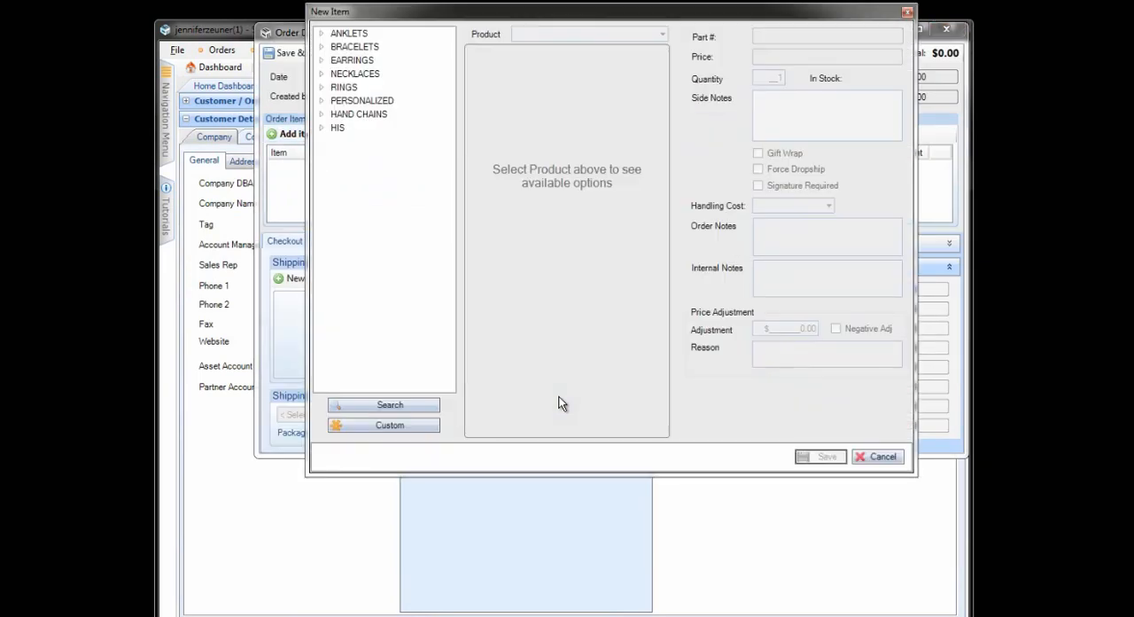
pyautogui.click(322, 32)
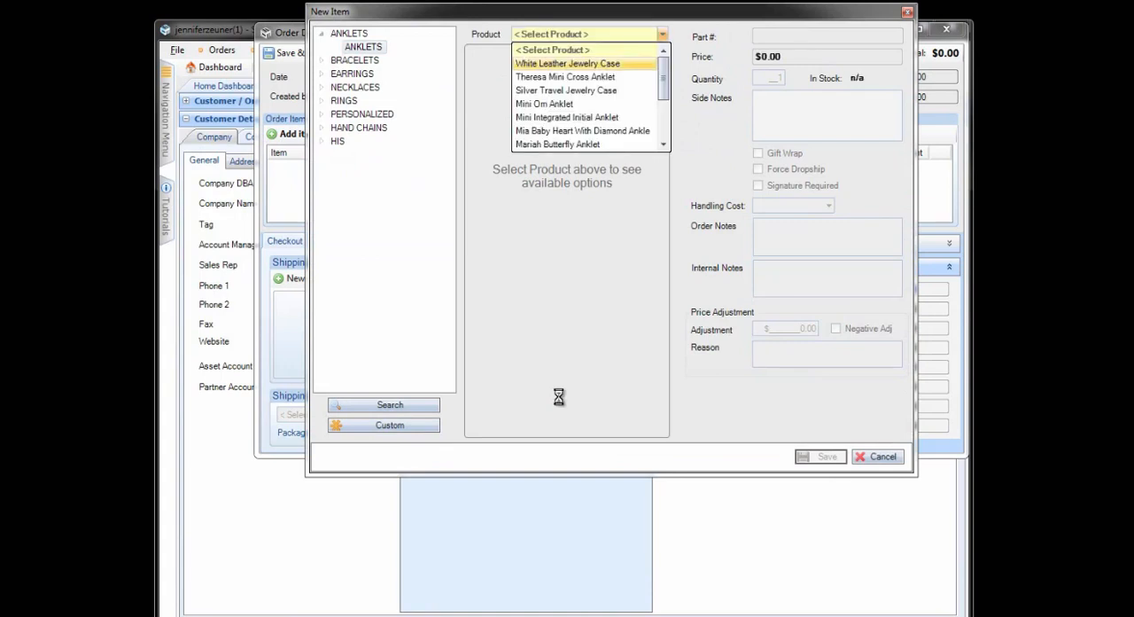
pyautogui.click(567, 63)
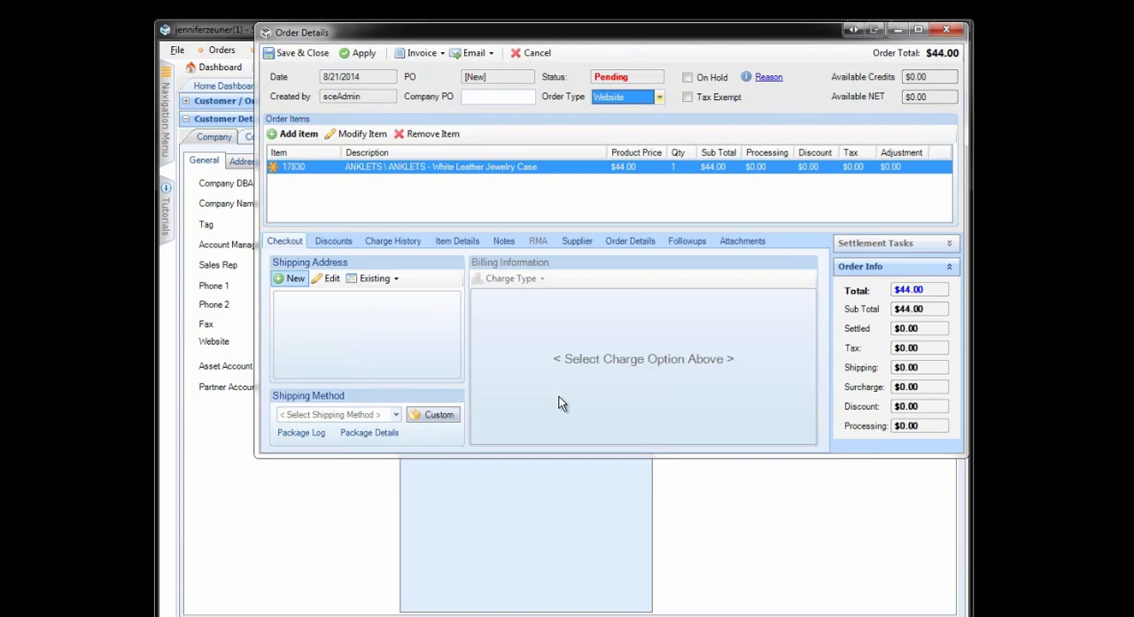
pyautogui.click(290, 277)
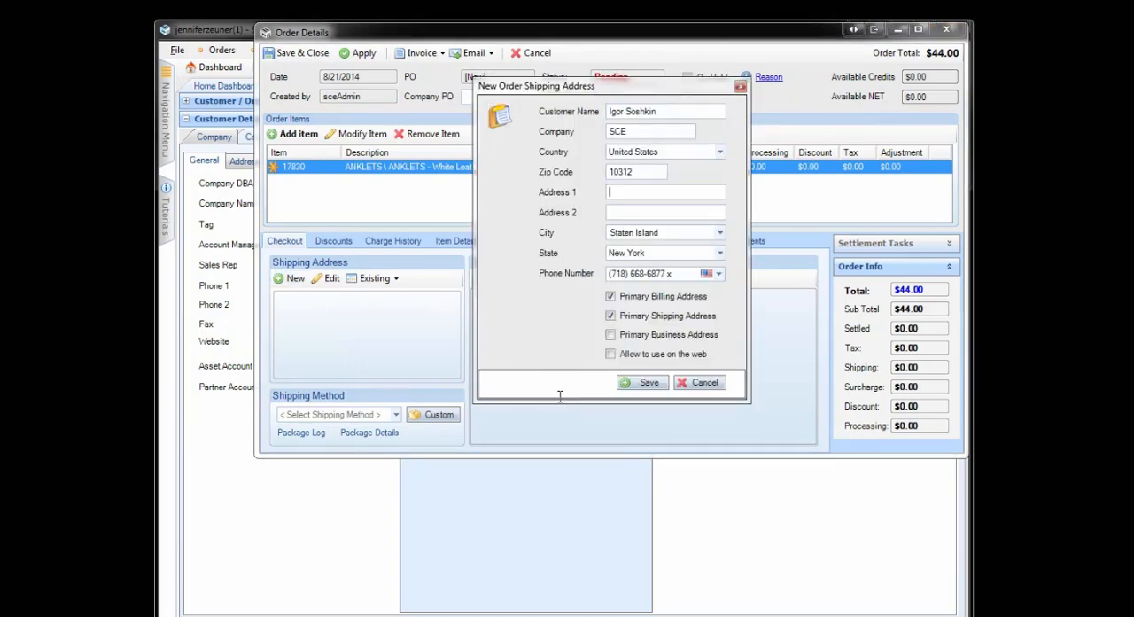
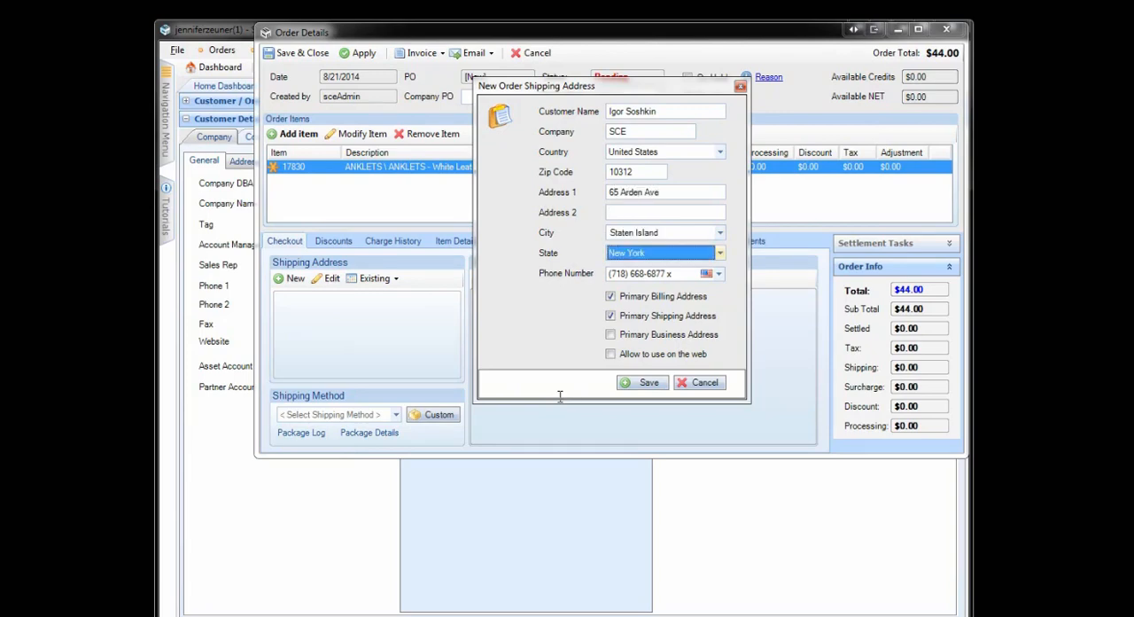
pyautogui.moveTo(560, 401)
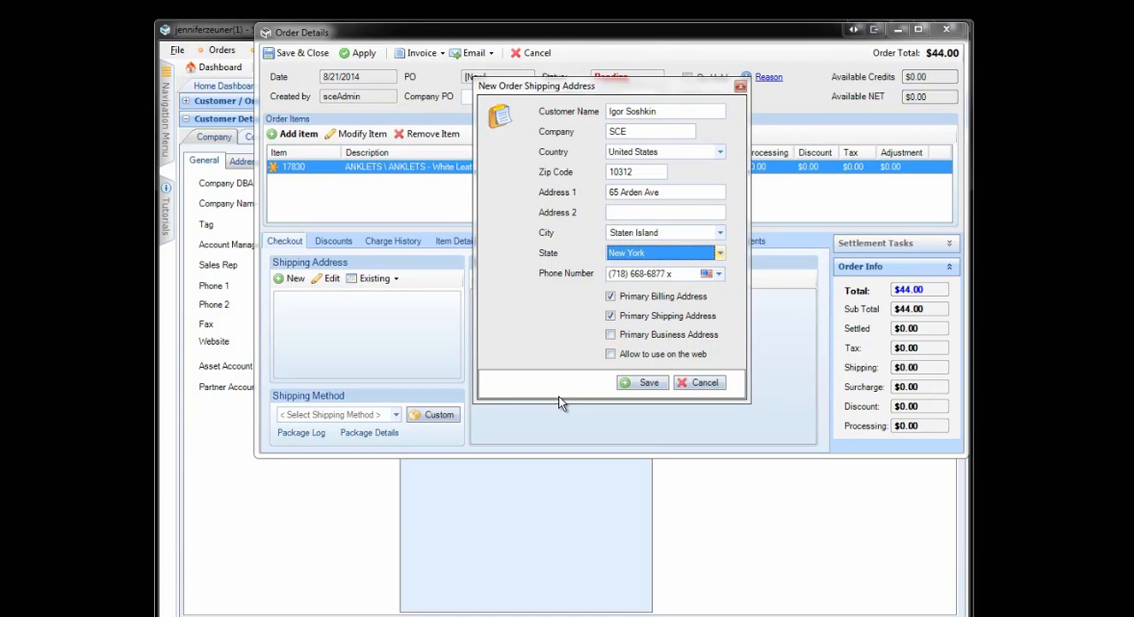
pyautogui.click(648, 382)
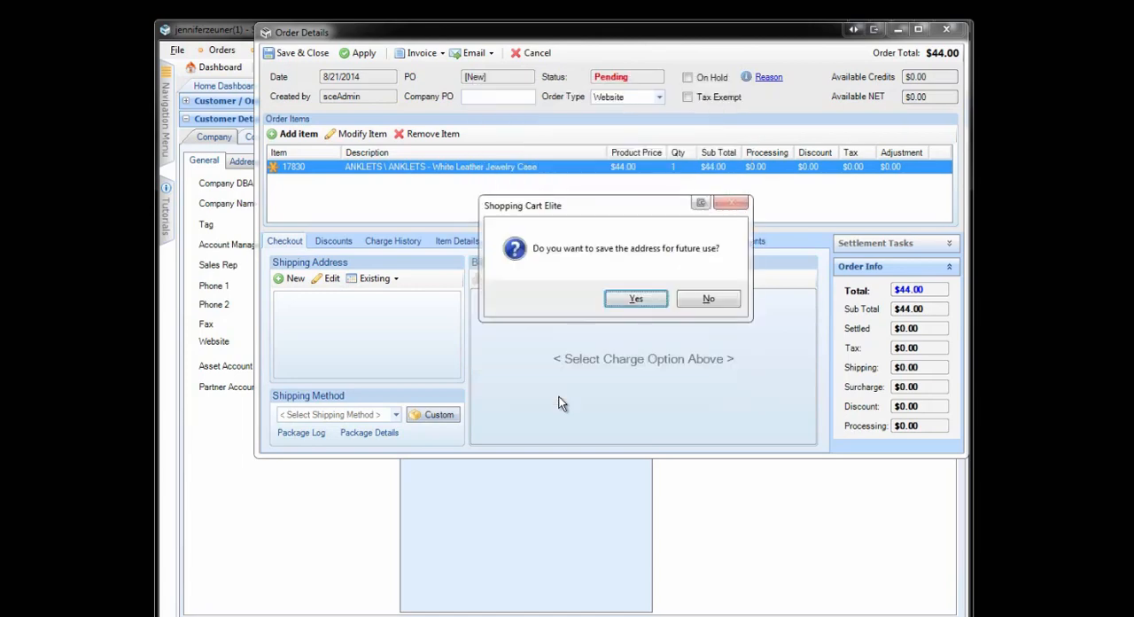
pyautogui.click(635, 297)
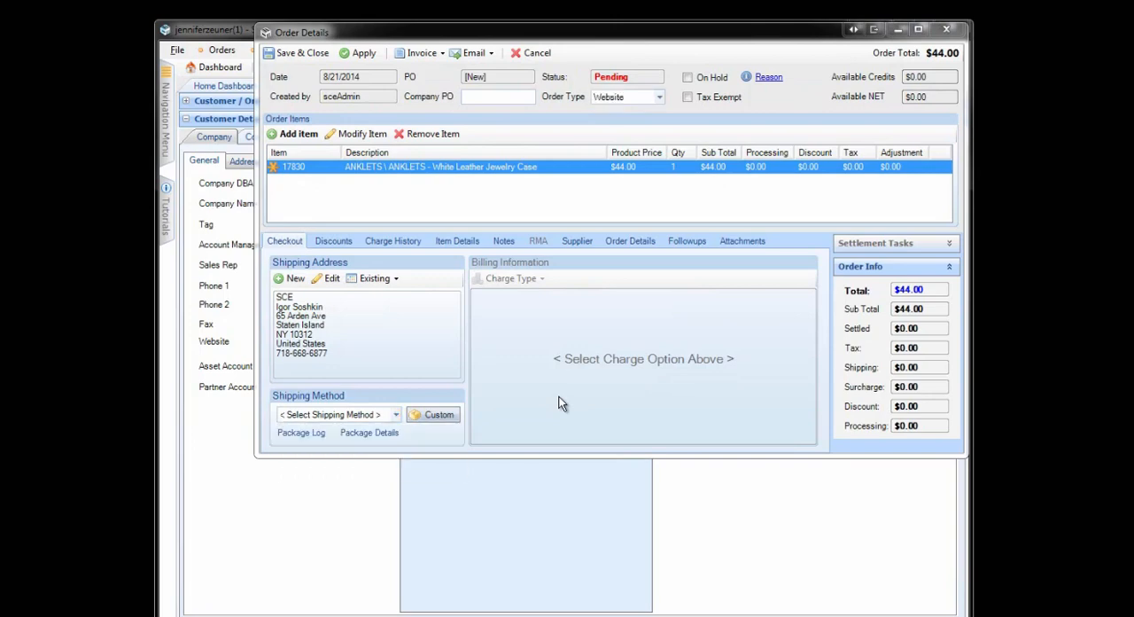
# Choose UPS Ground shipping at $7.81 and save a Visa credit card as billing
pyautogui.click(337, 414)
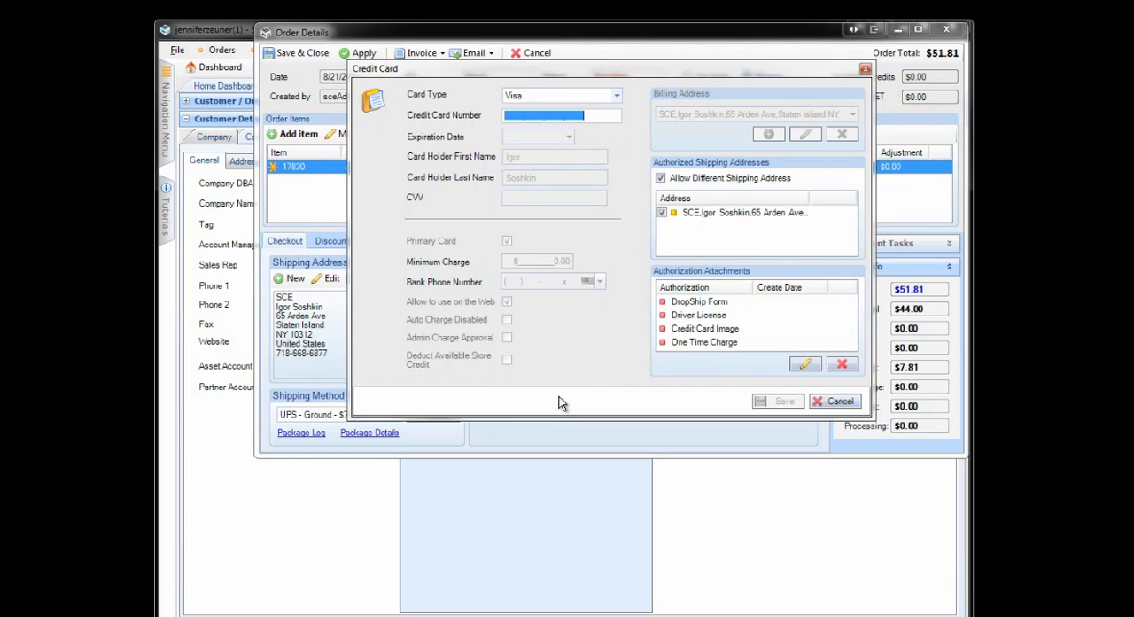
pyautogui.click(699, 301)
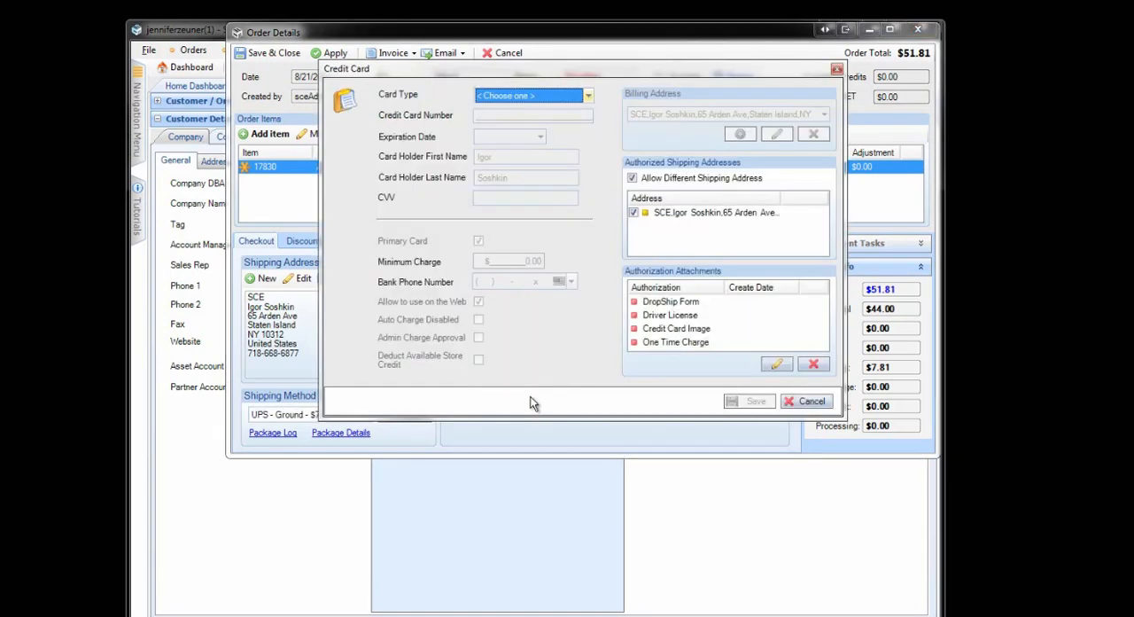
pyautogui.click(532, 95)
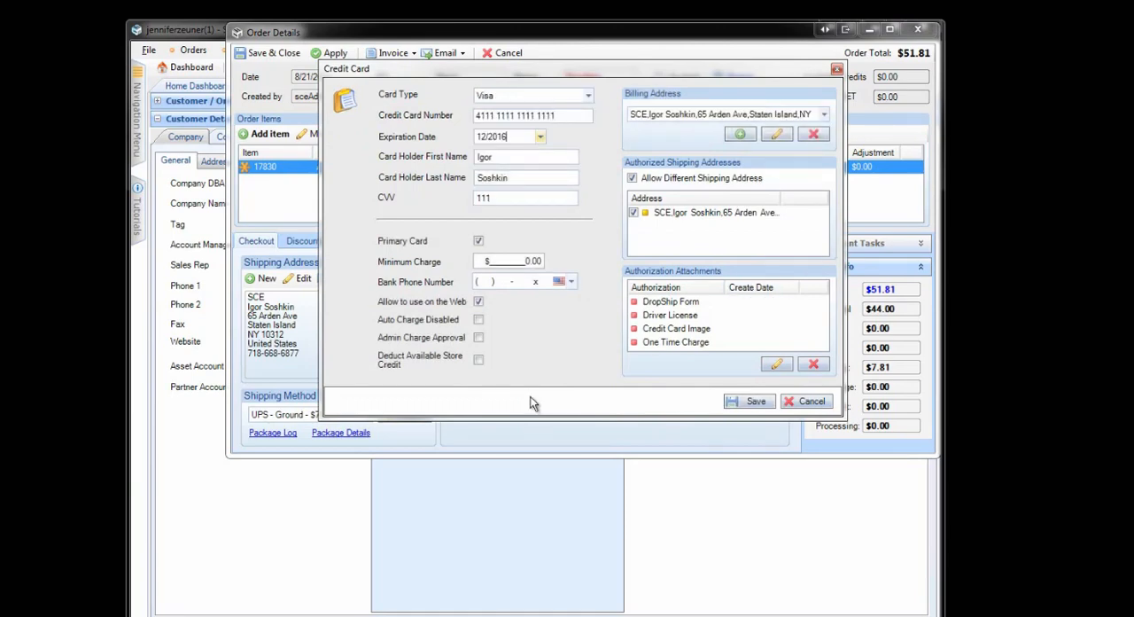
pyautogui.click(748, 401)
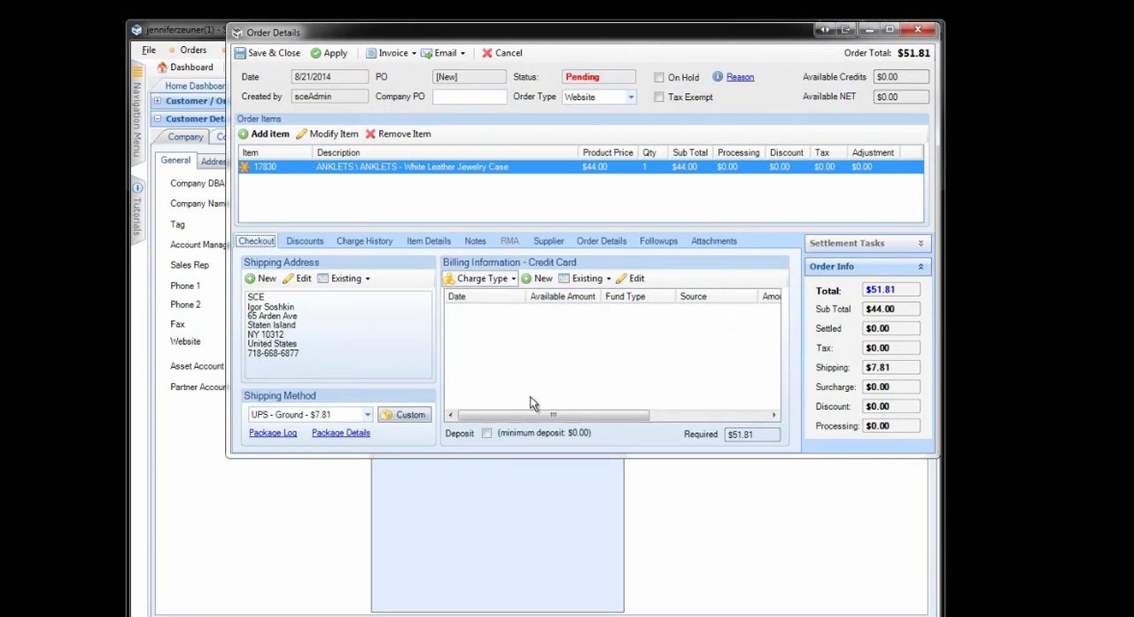
# Set Charge Credit Card for the $51.81 Visa payment and view the empty Discounts list
pyautogui.click(481, 278)
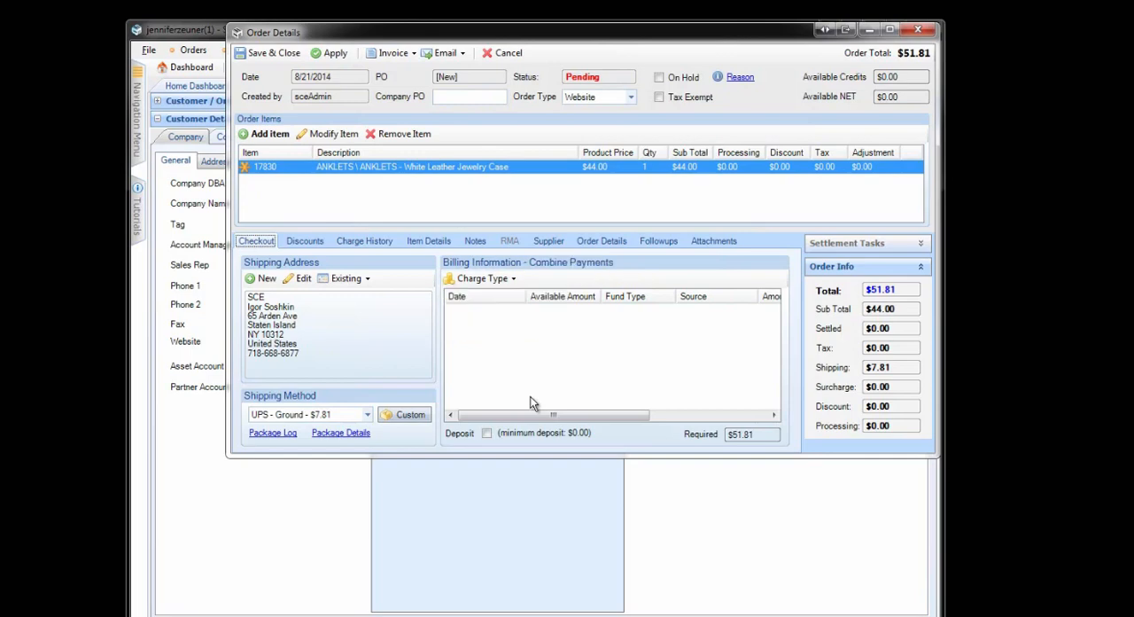
pyautogui.click(479, 277)
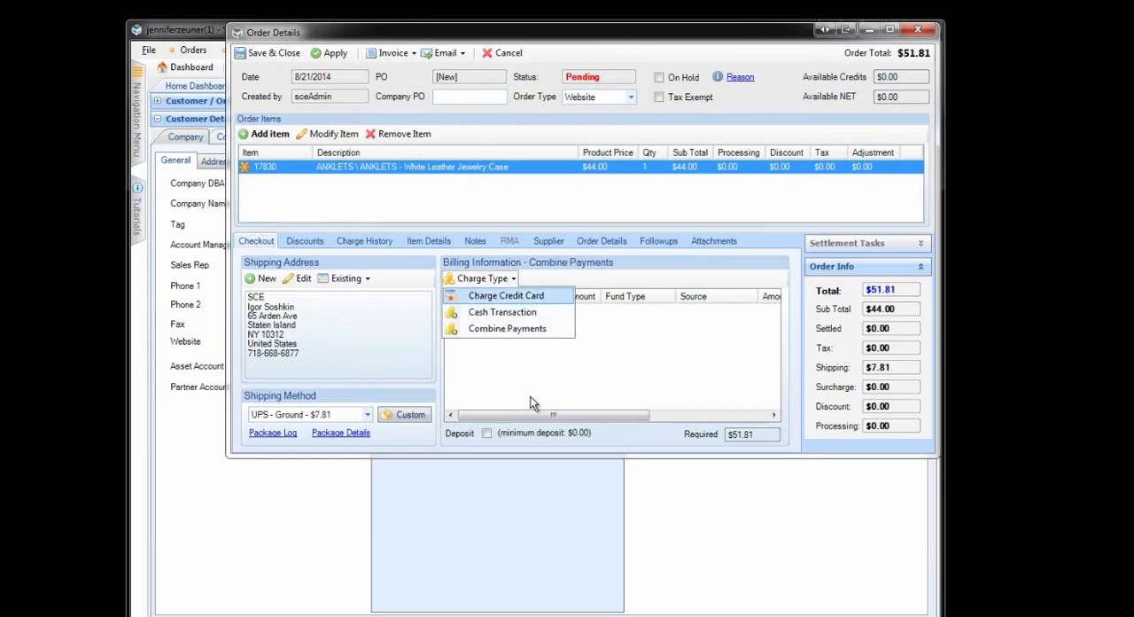
pyautogui.click(505, 295)
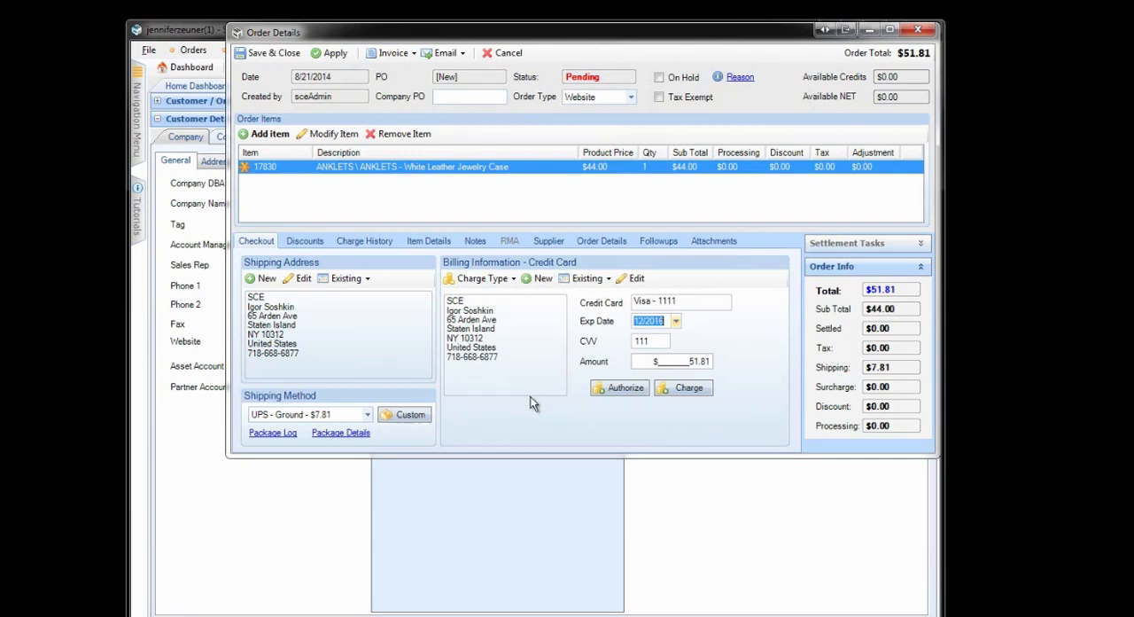
pyautogui.moveTo(532, 403)
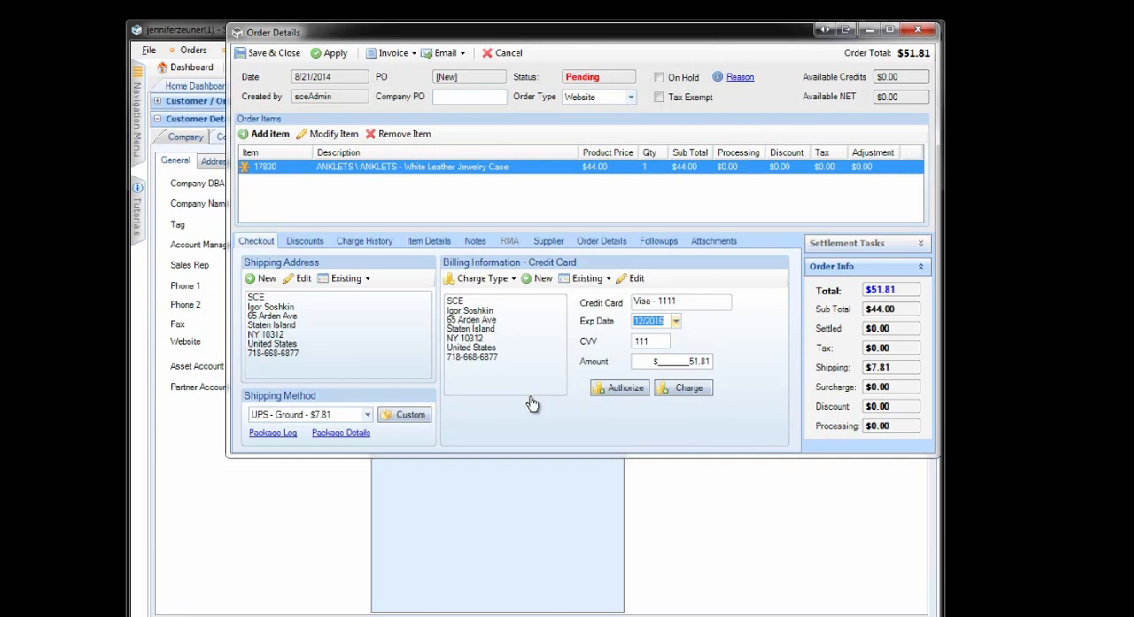
pyautogui.moveTo(531, 405)
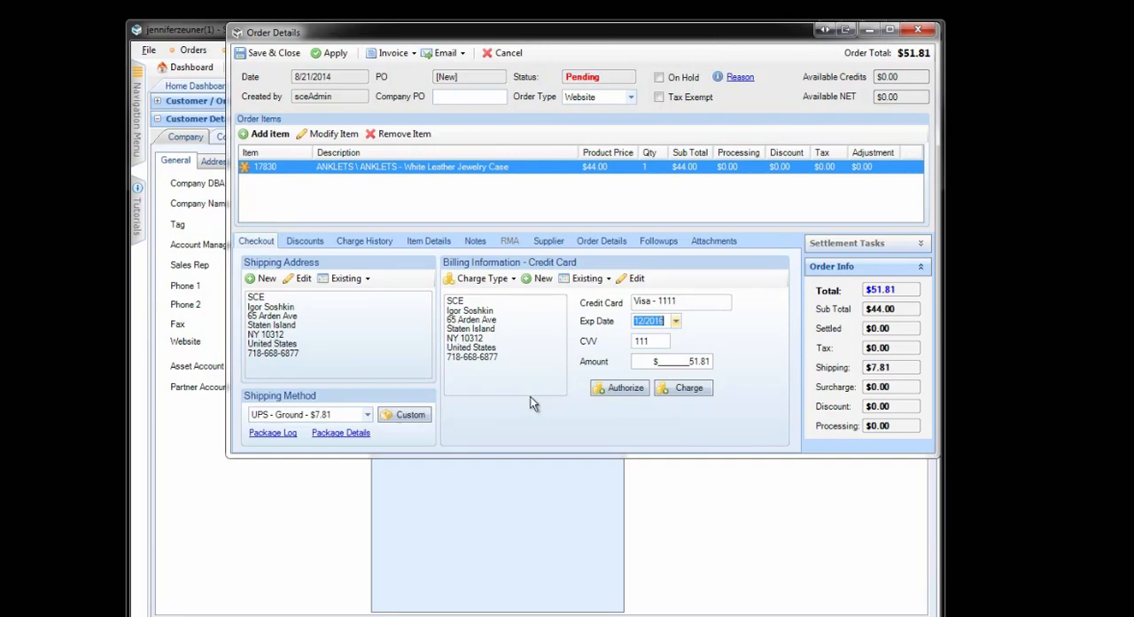
pyautogui.click(305, 241)
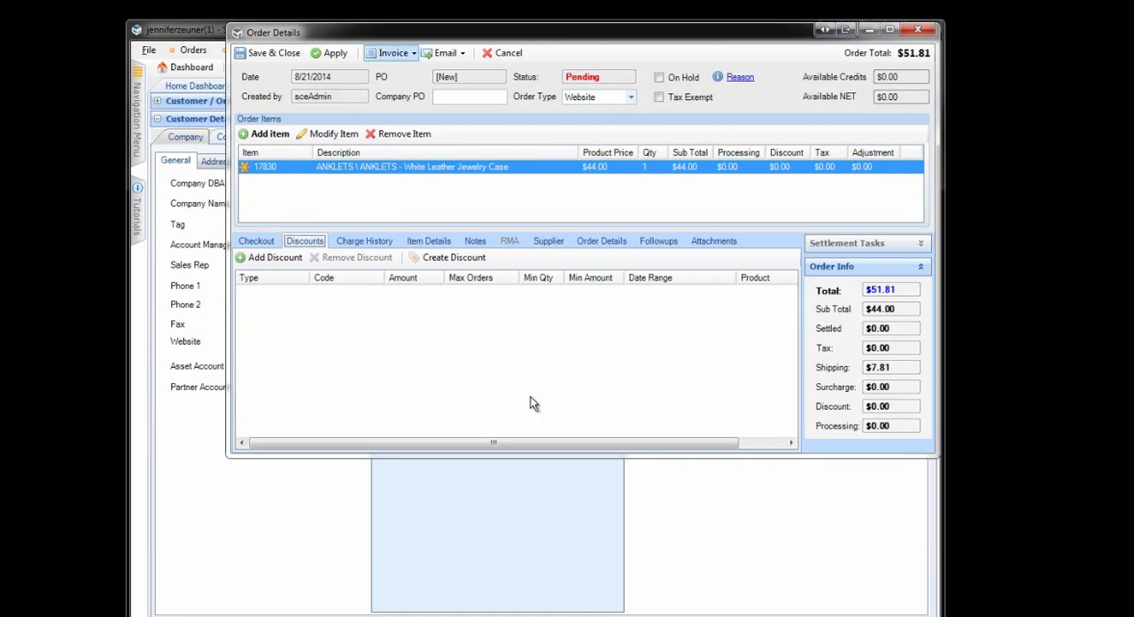
# Check the Invoice and Email dropdowns, then close Order Details to return to the Shopping Cart
pyautogui.click(413, 52)
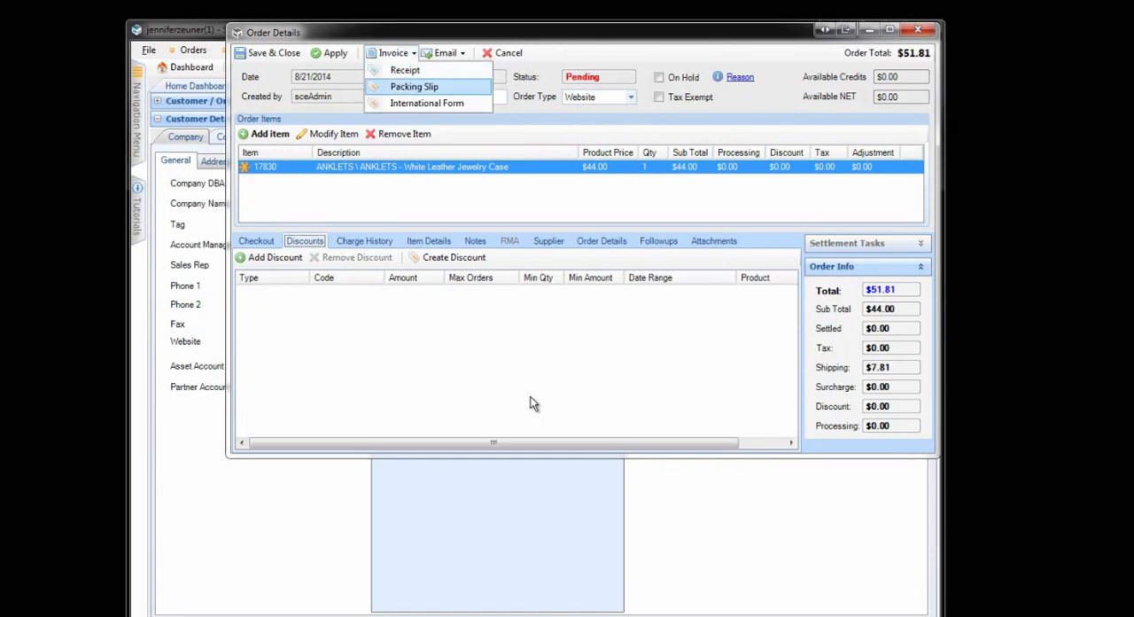
pyautogui.moveTo(405, 70)
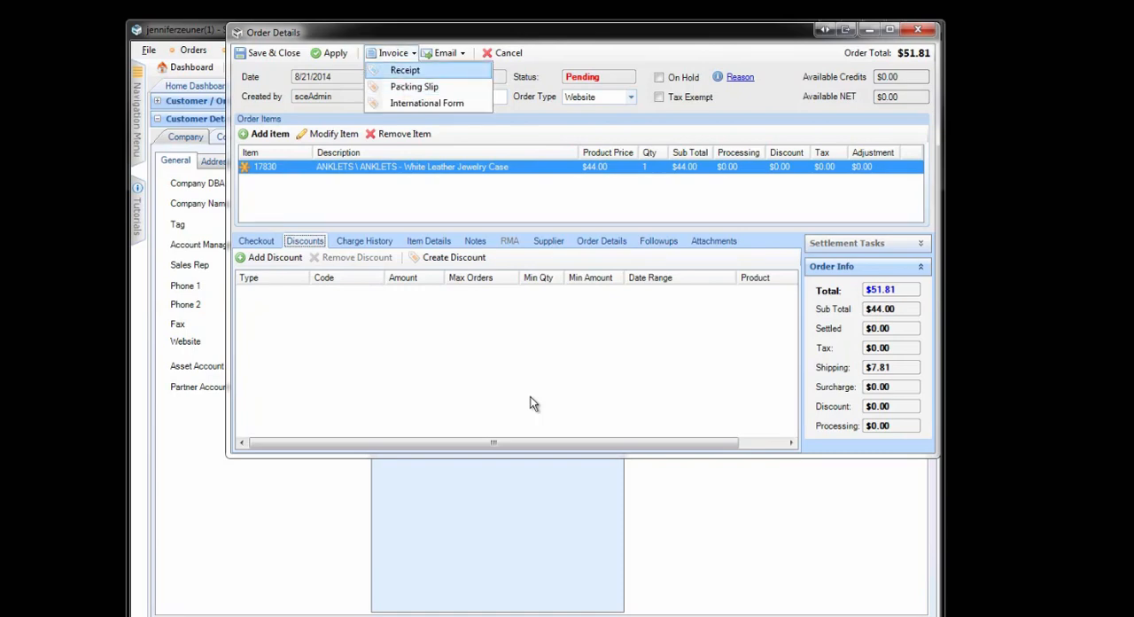
pyautogui.click(445, 52)
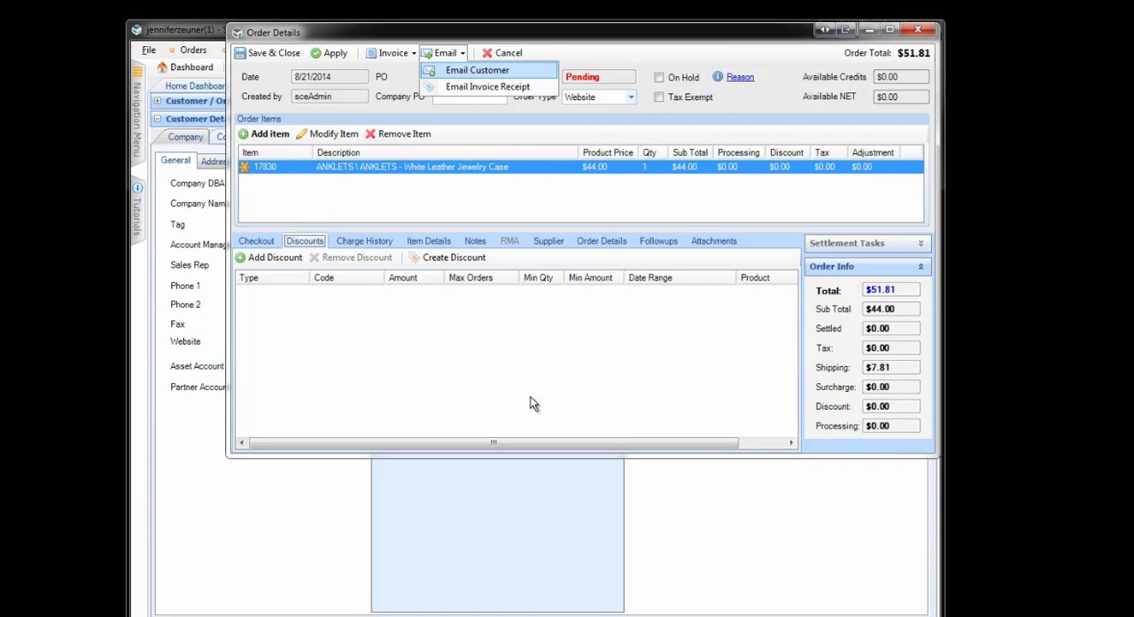
pyautogui.click(444, 53)
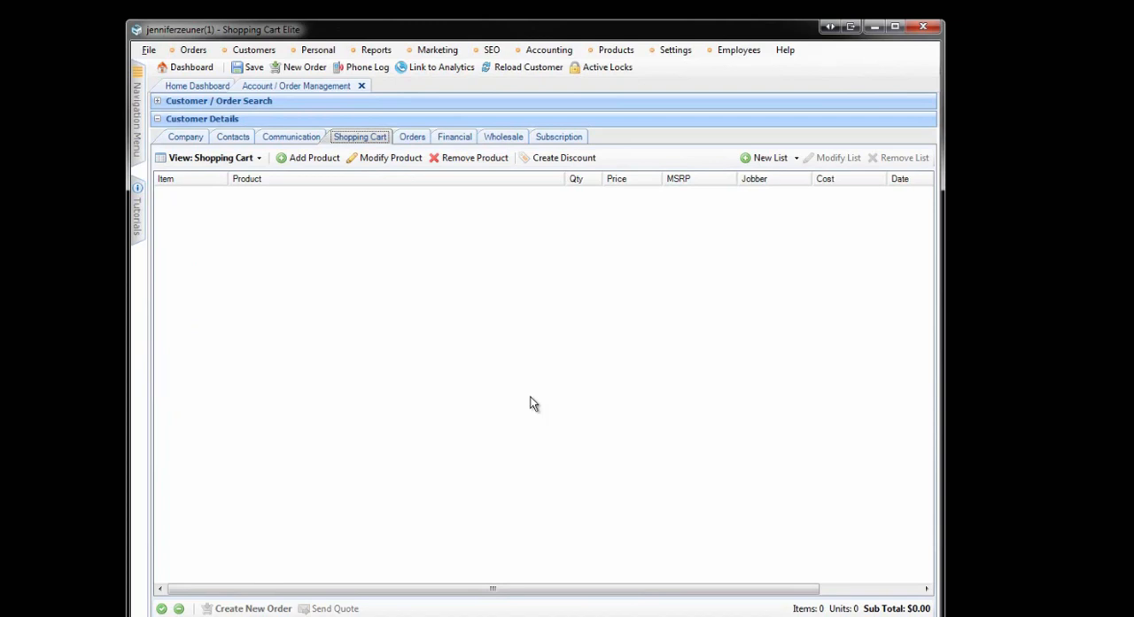
# Save a new Quote list named Alternator, available on the website
pyautogui.click(766, 157)
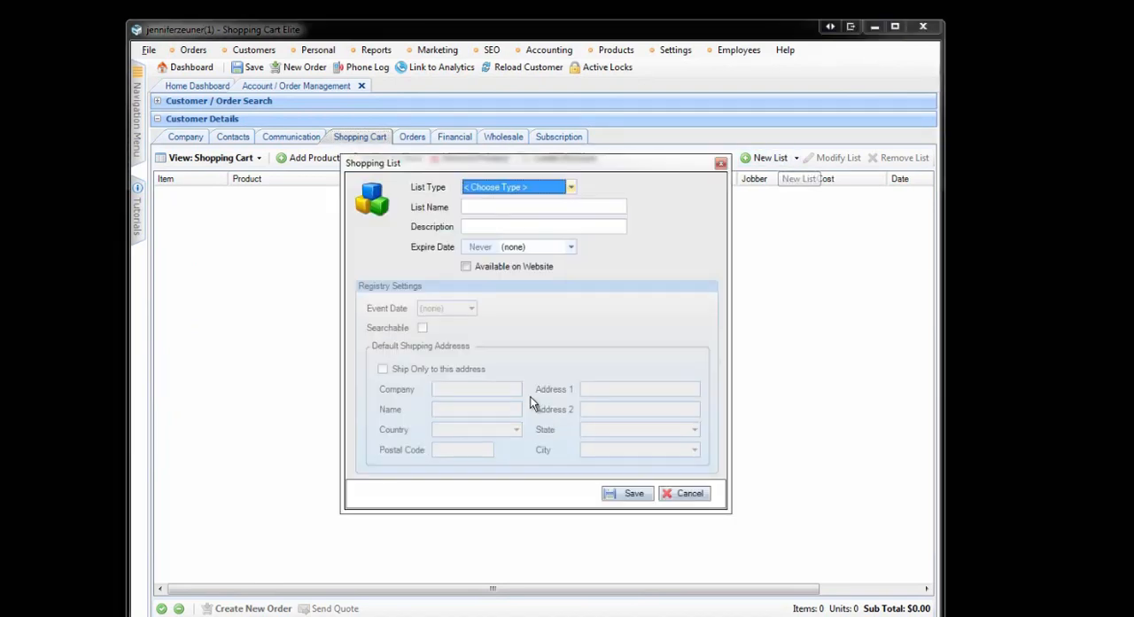
pyautogui.click(518, 187)
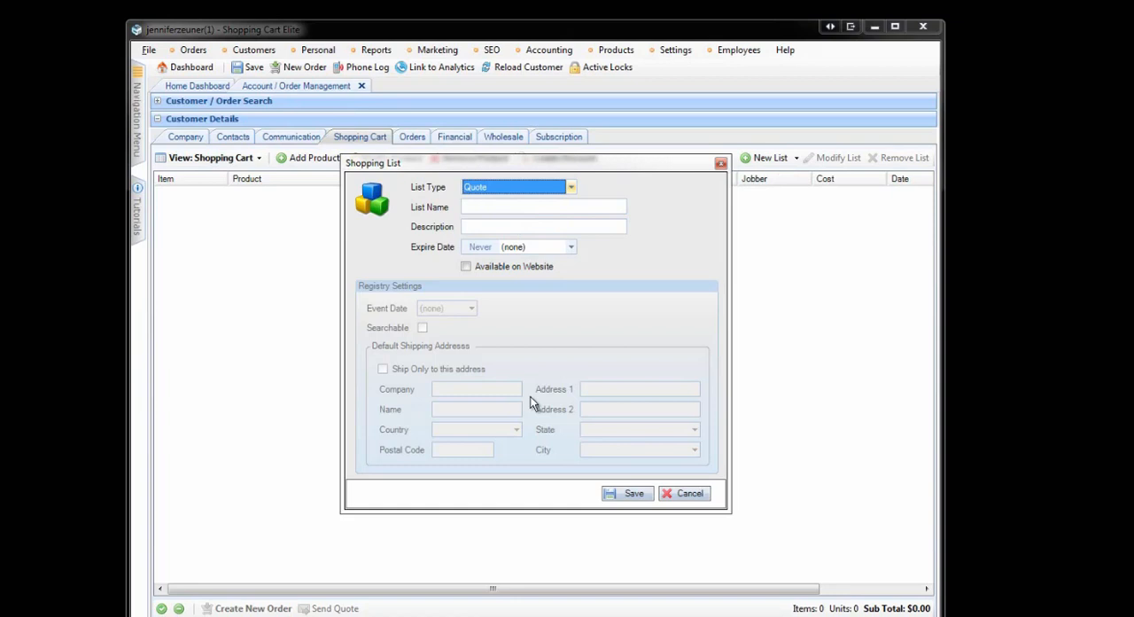
pyautogui.write('AItem')
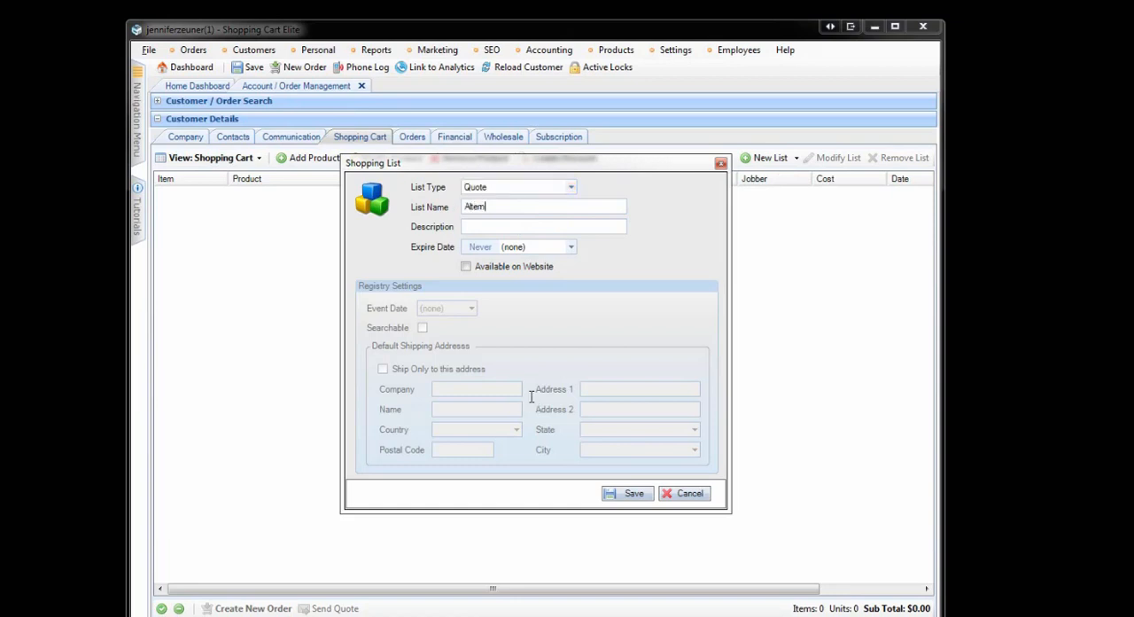
pyautogui.write('Alternator')
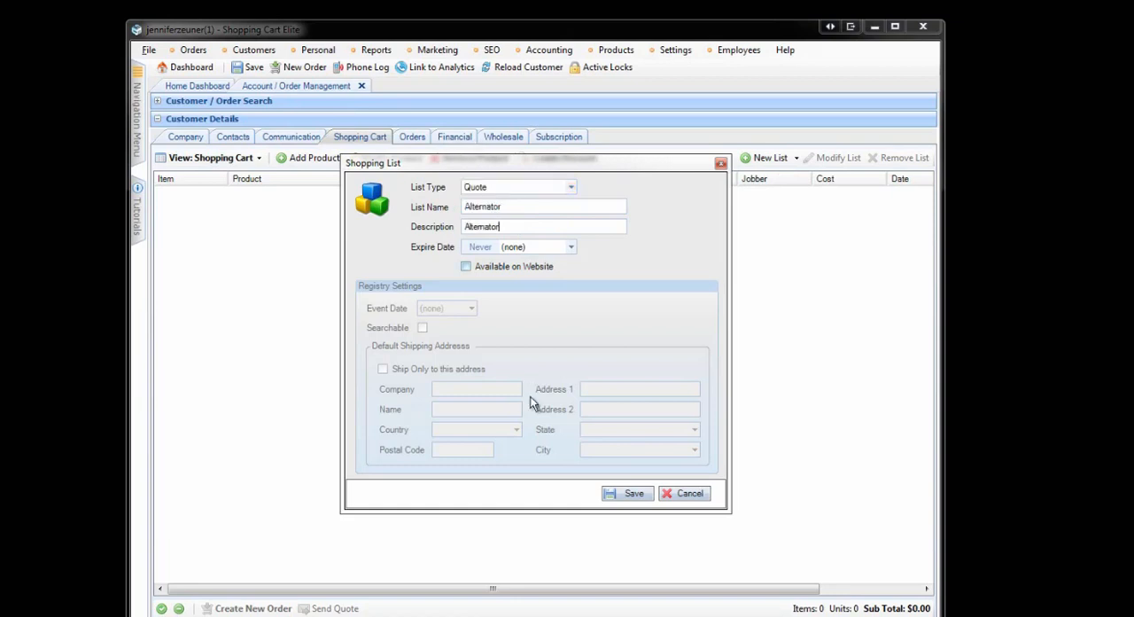
pyautogui.click(570, 246)
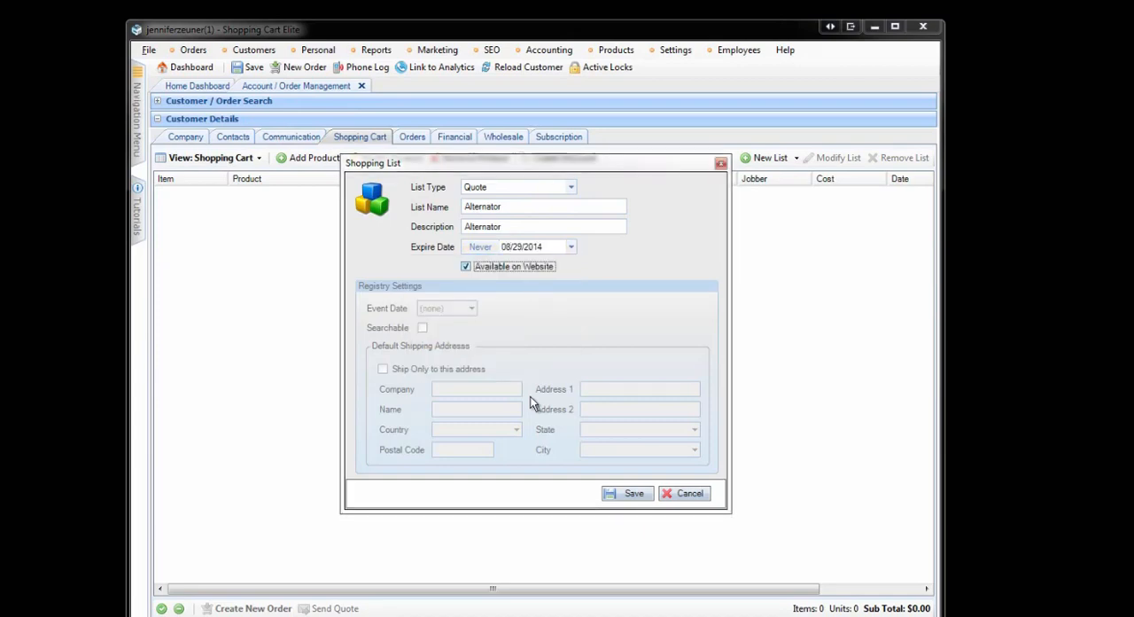
pyautogui.click(633, 493)
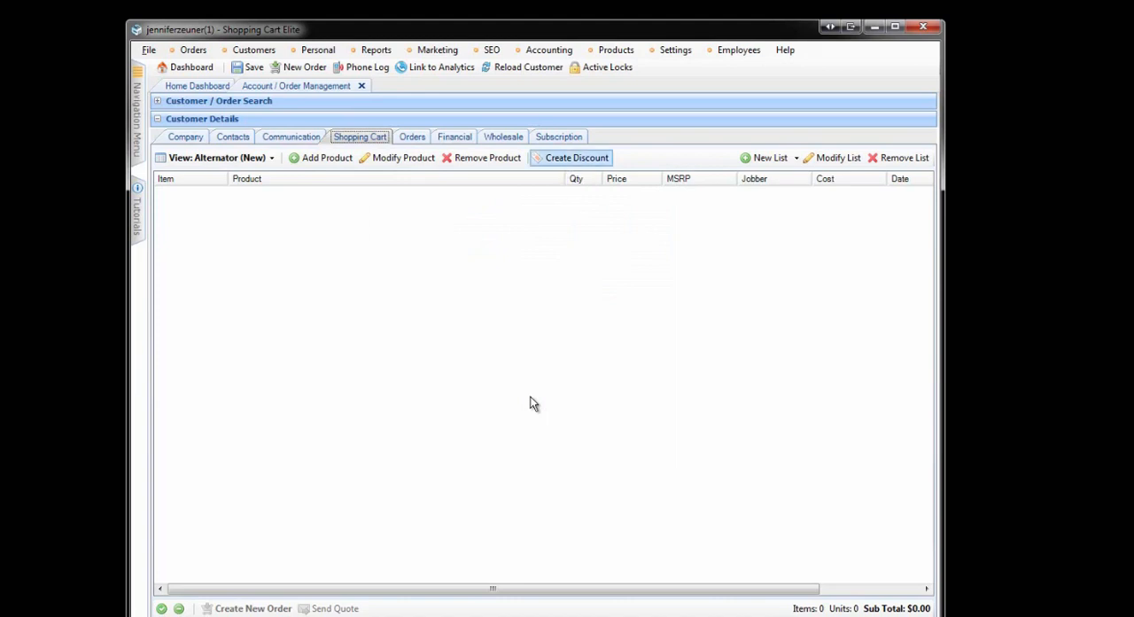
# Add item 17830 to the Alternator quote, then send the quote and answer the discount prompt
pyautogui.click(321, 158)
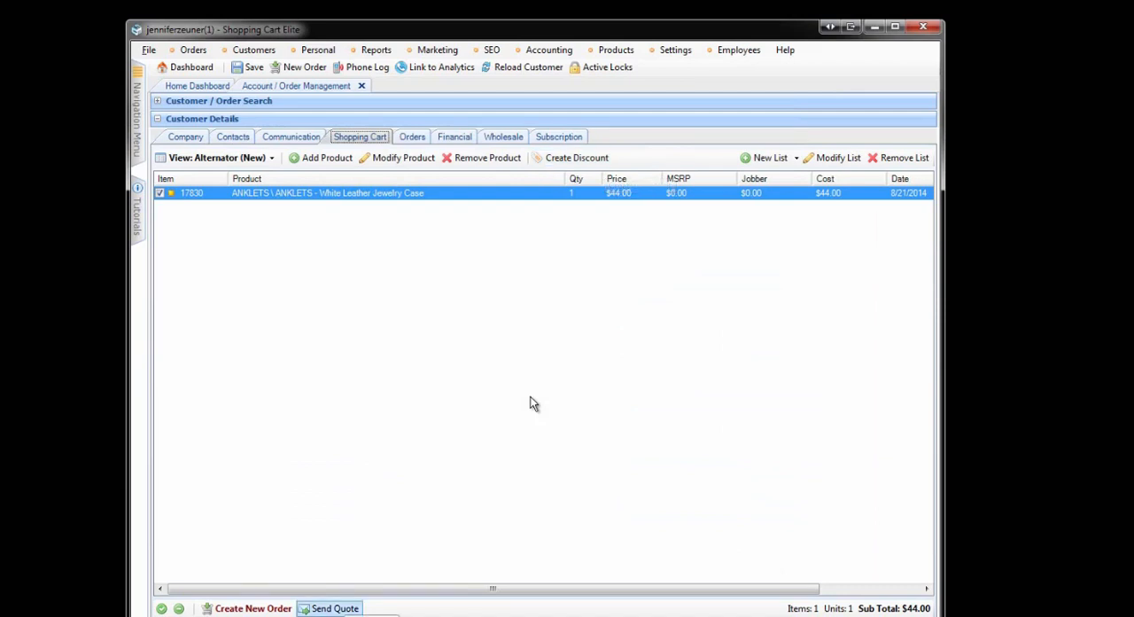
pyautogui.click(576, 157)
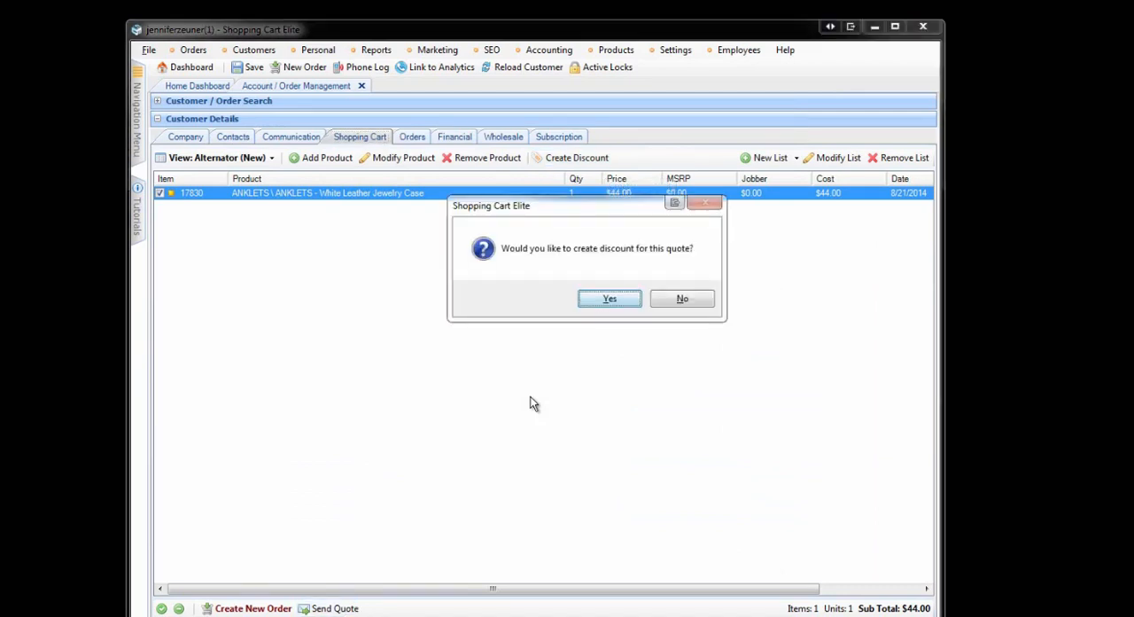
pyautogui.click(681, 298)
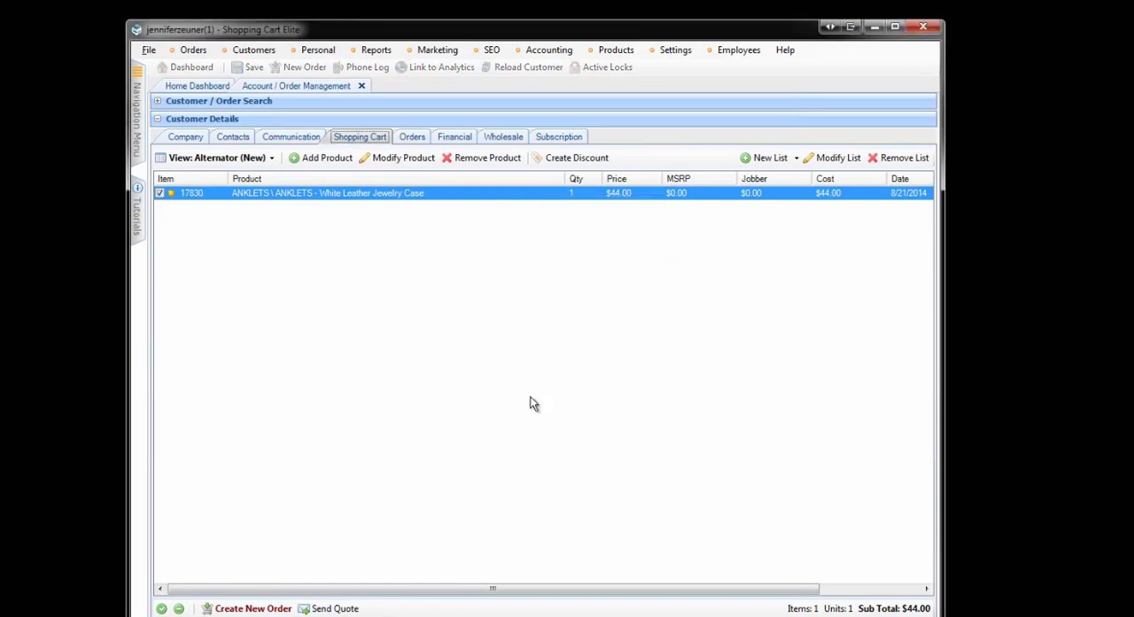
pyautogui.click(335, 608)
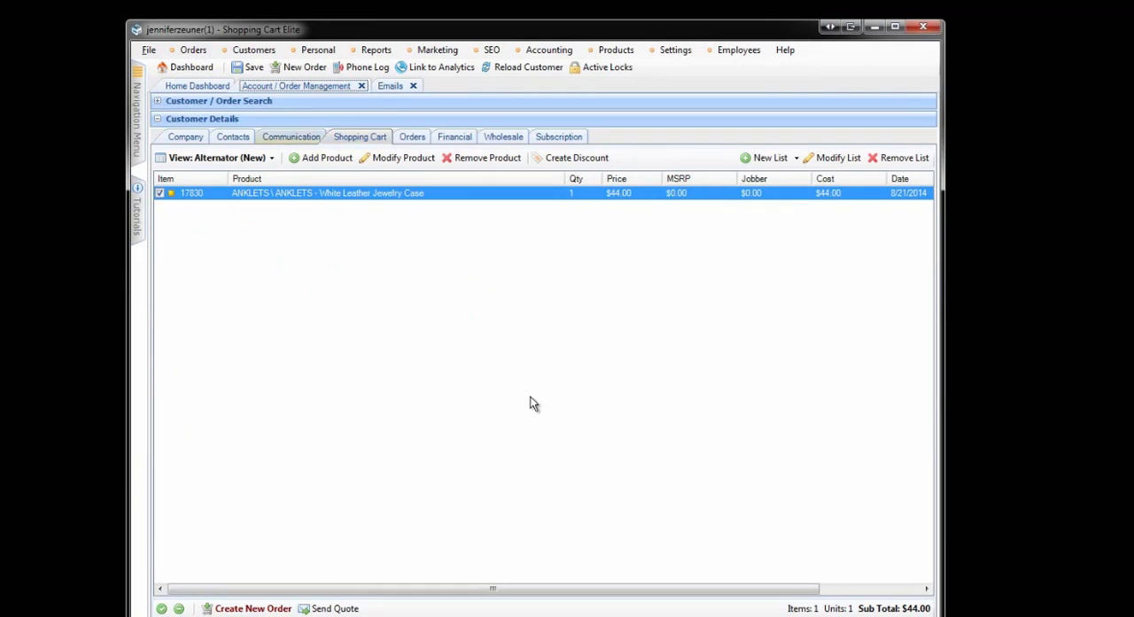
pyautogui.click(411, 136)
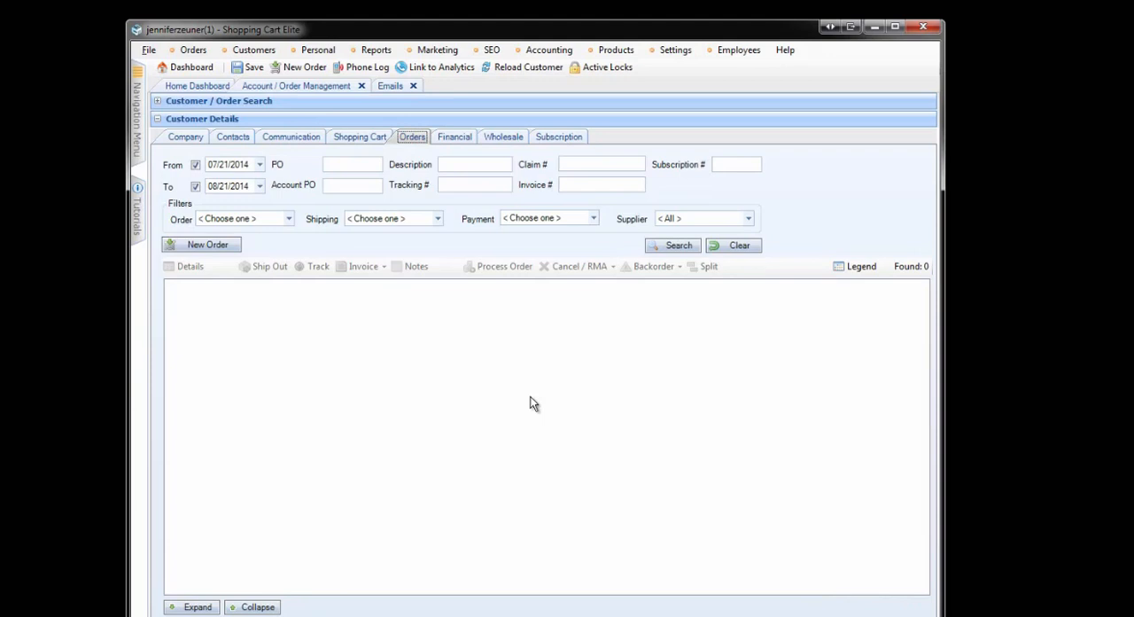
pyautogui.click(672, 246)
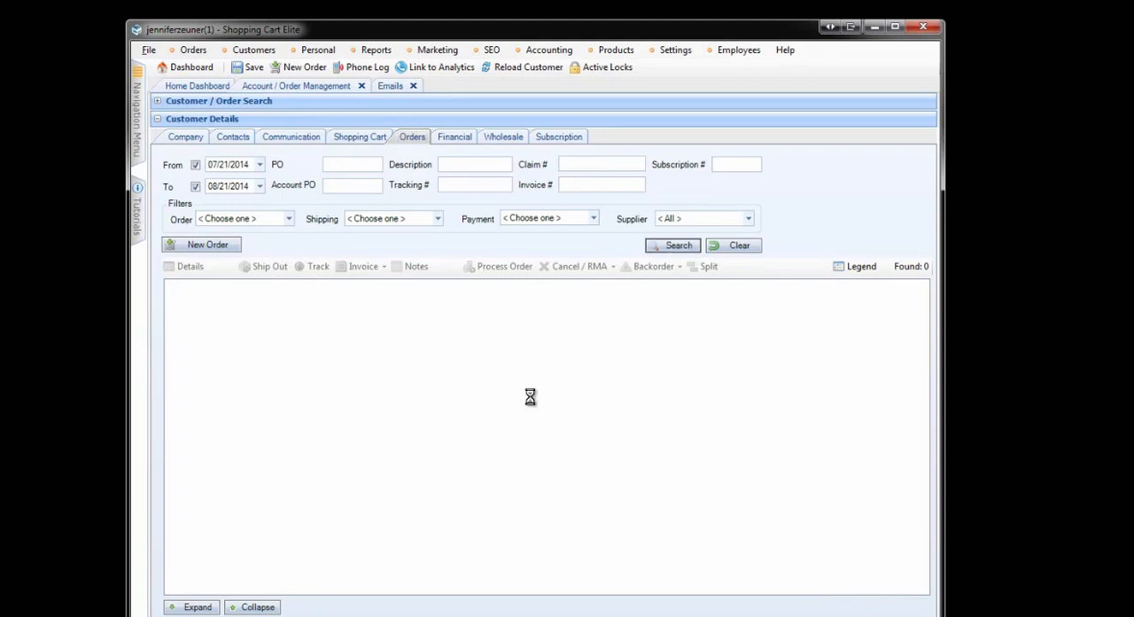
pyautogui.click(672, 246)
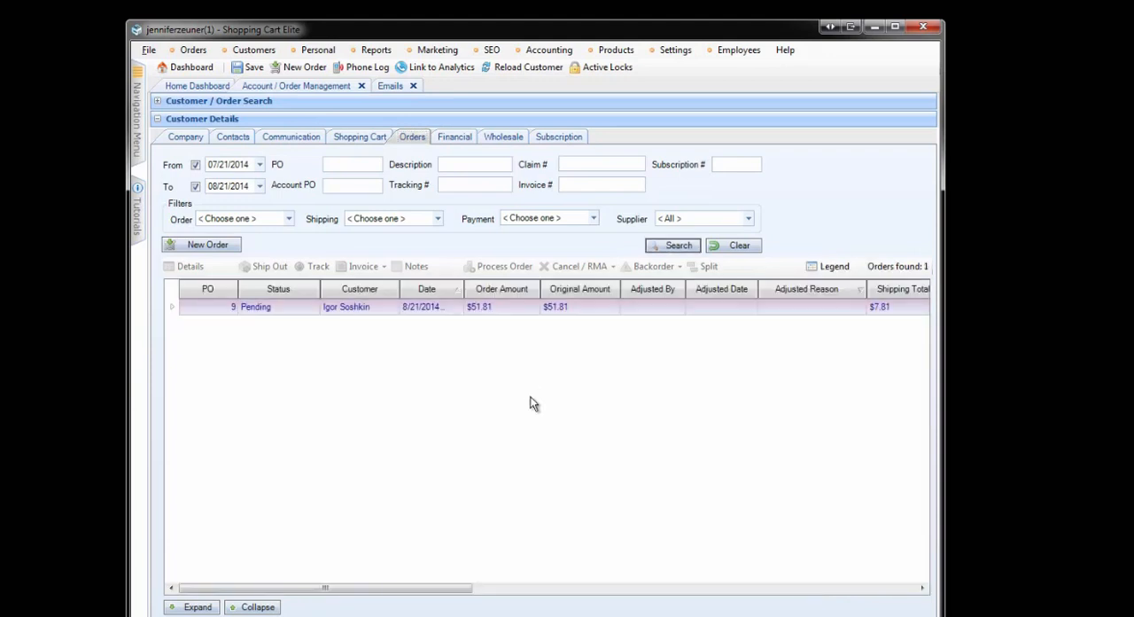
pyautogui.click(291, 137)
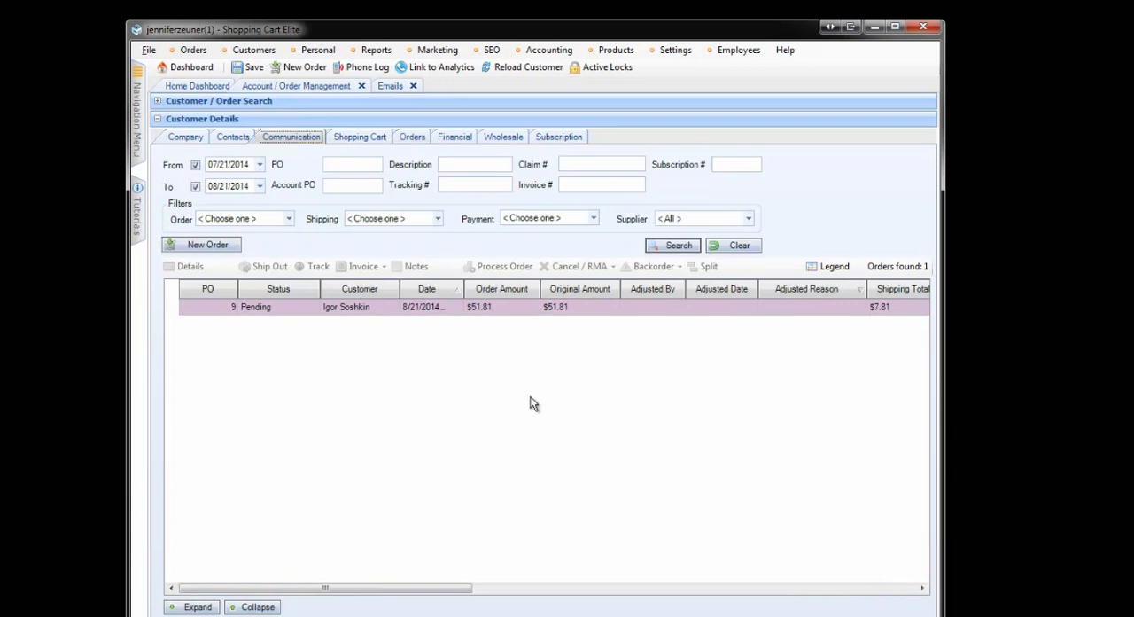
# Show the customer's Communication > Email Conversations history for 02/21/2014–08/21/2014
pyautogui.click(291, 136)
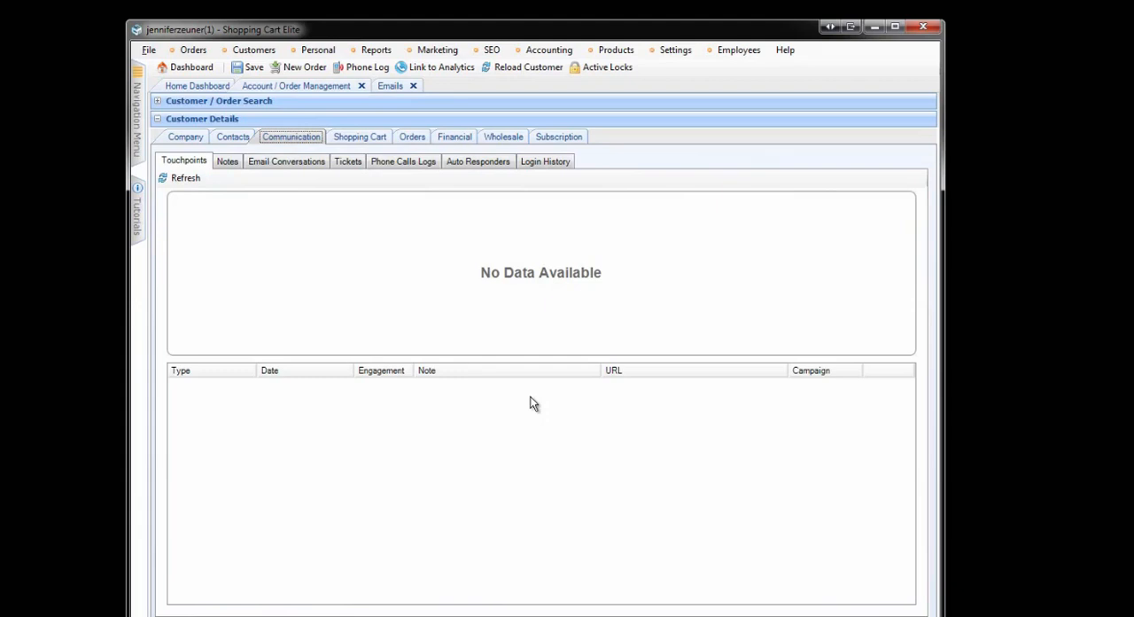
pyautogui.click(287, 160)
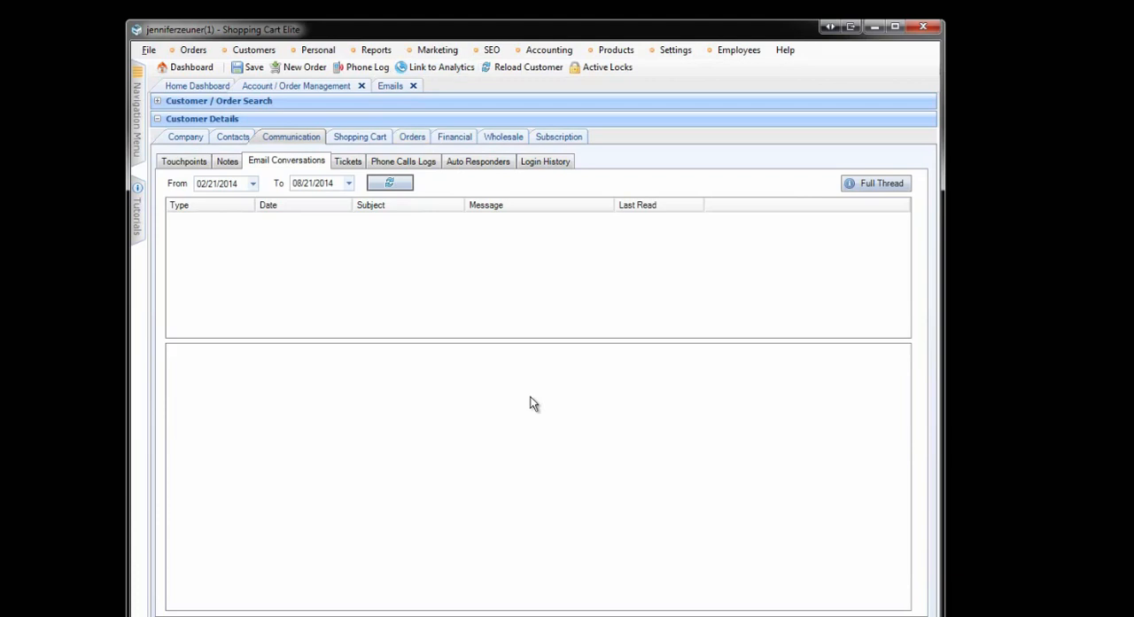
# Log an outgoing call noting he was upset about his order, Upset to VeryHappy
pyautogui.click(402, 162)
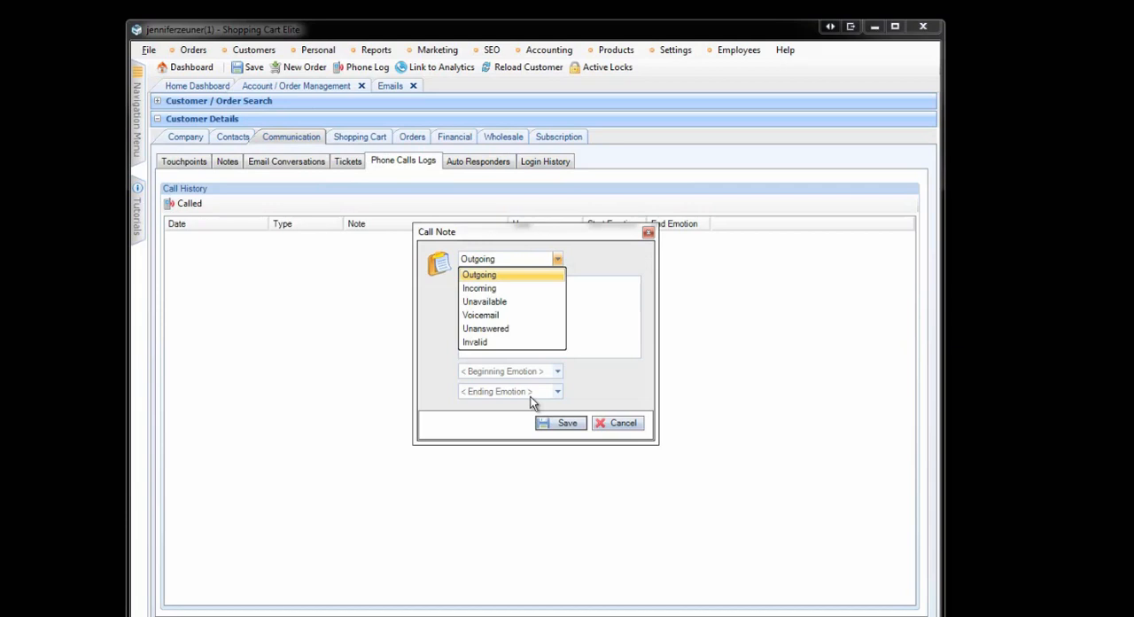
pyautogui.click(479, 288)
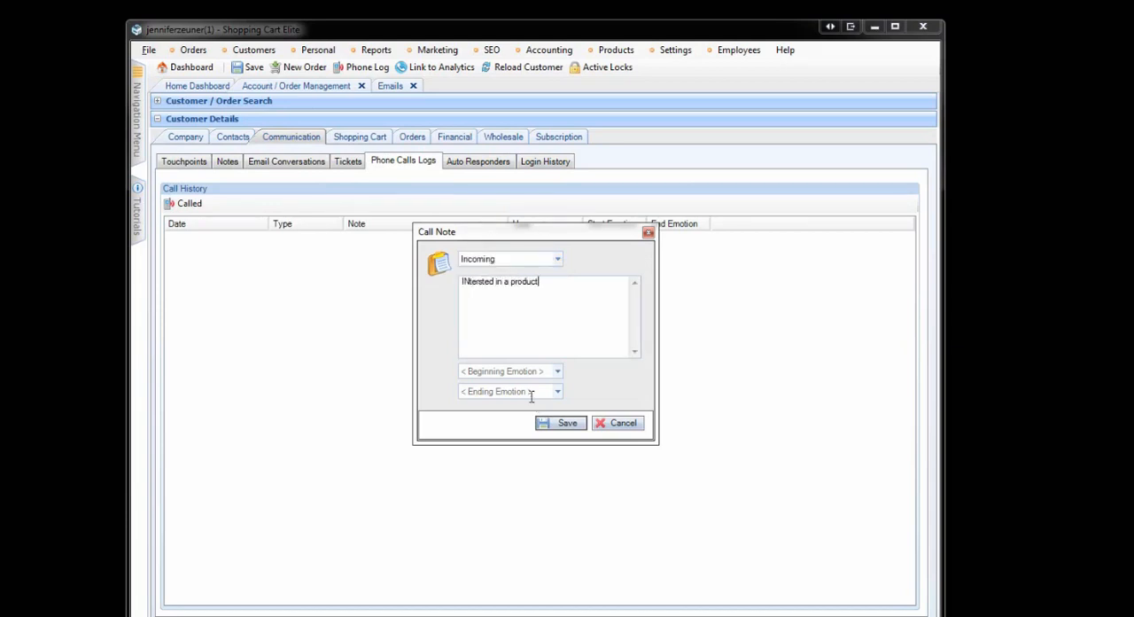
pyautogui.write('Upsel')
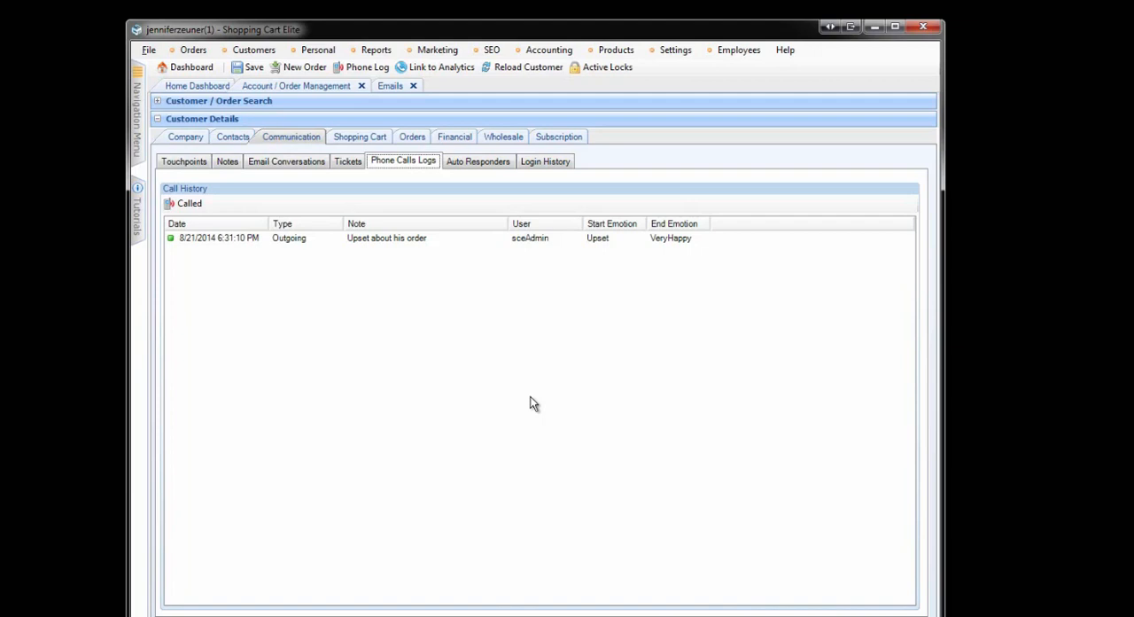
pyautogui.click(190, 203)
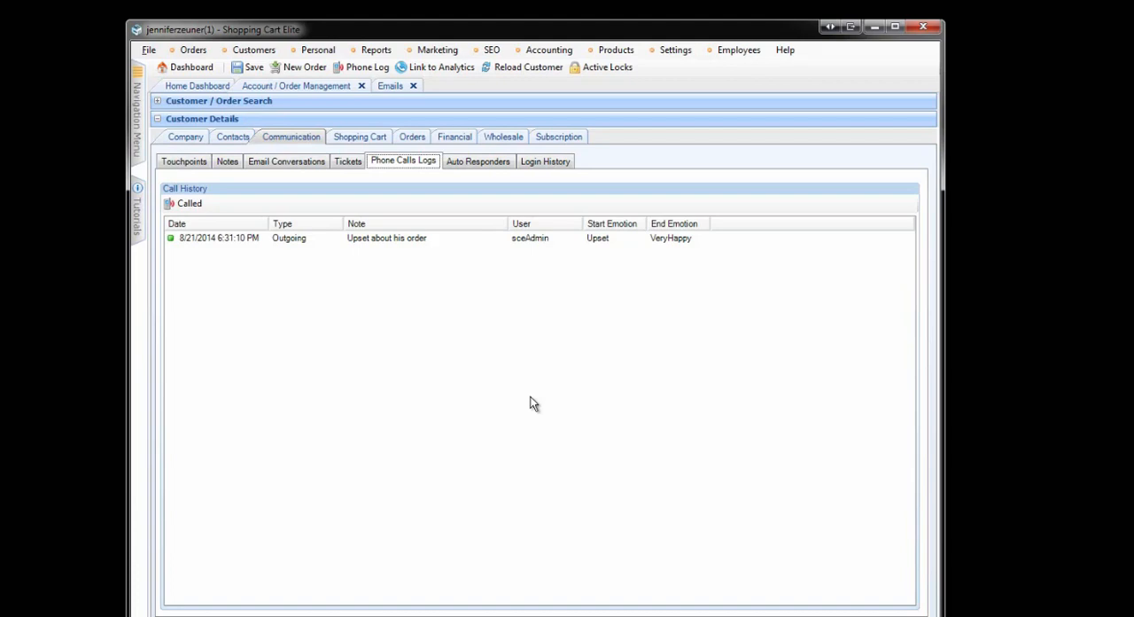
# Pass through Contacts and the phone call log to reach Customer / Order Search
pyautogui.click(232, 137)
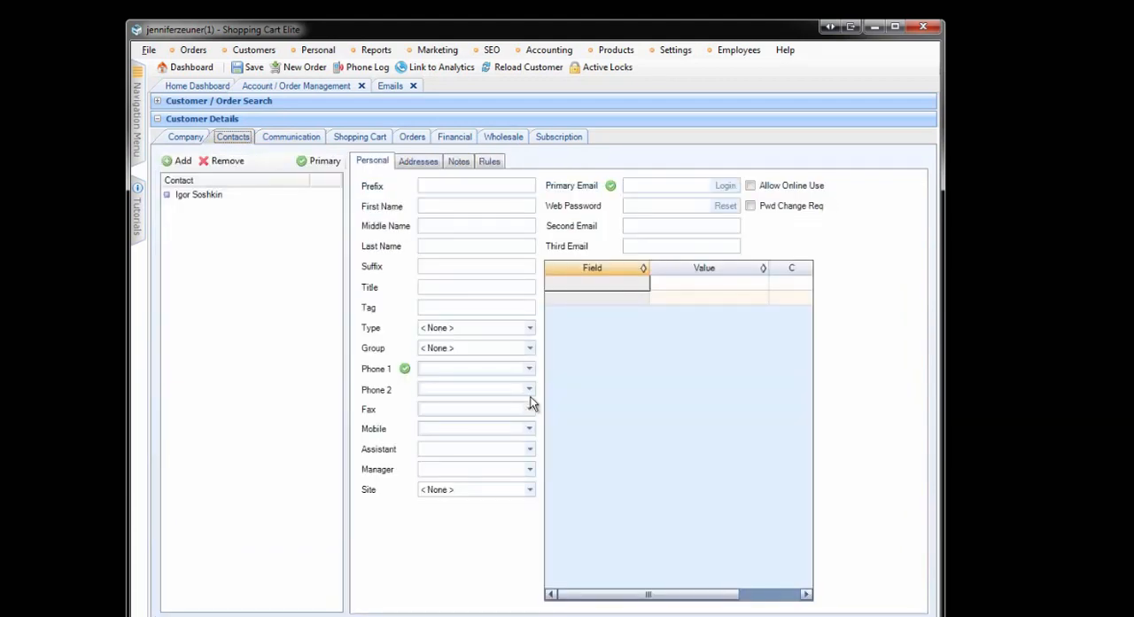
pyautogui.click(198, 194)
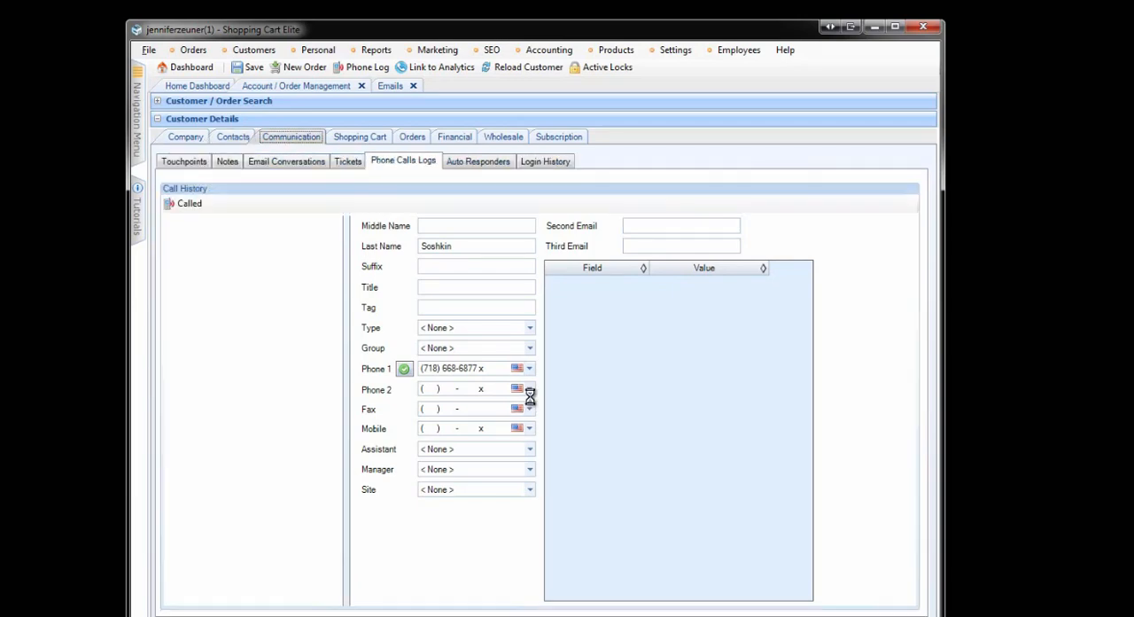
pyautogui.click(183, 162)
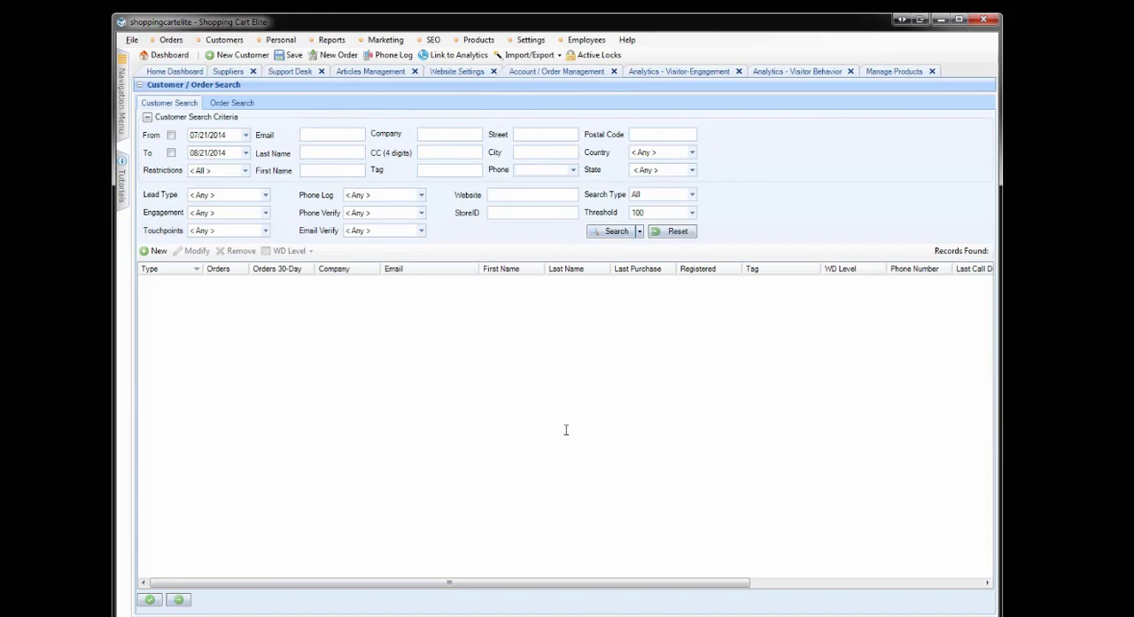
# Search customers by first and last name and open the matching Customer row
pyautogui.click(611, 230)
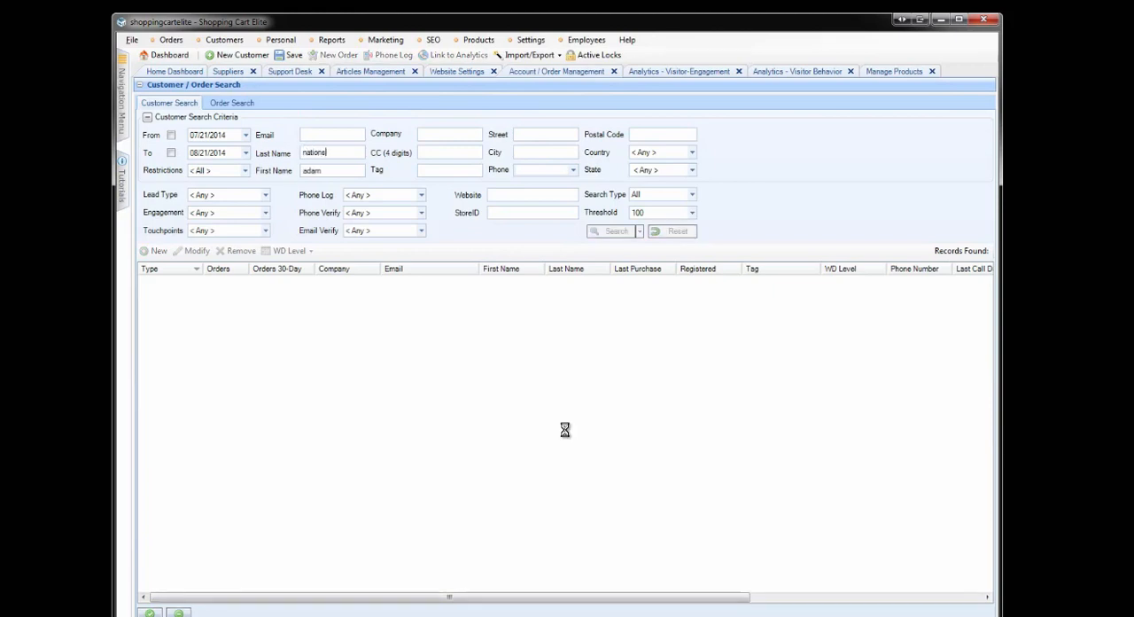
pyautogui.click(611, 231)
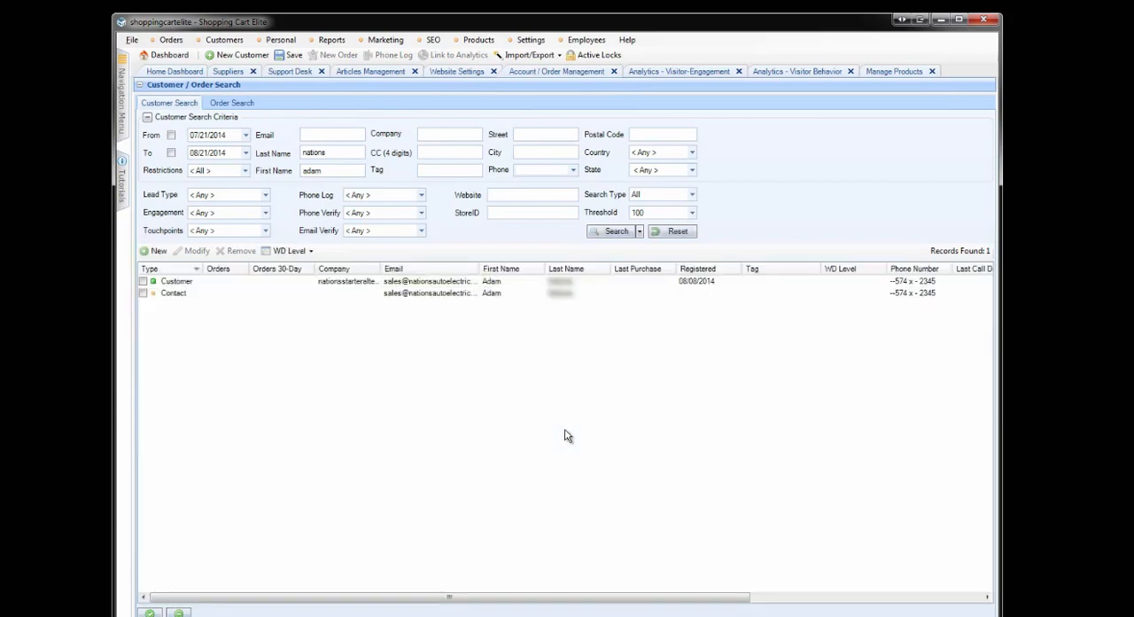
pyautogui.doubleClick(177, 281)
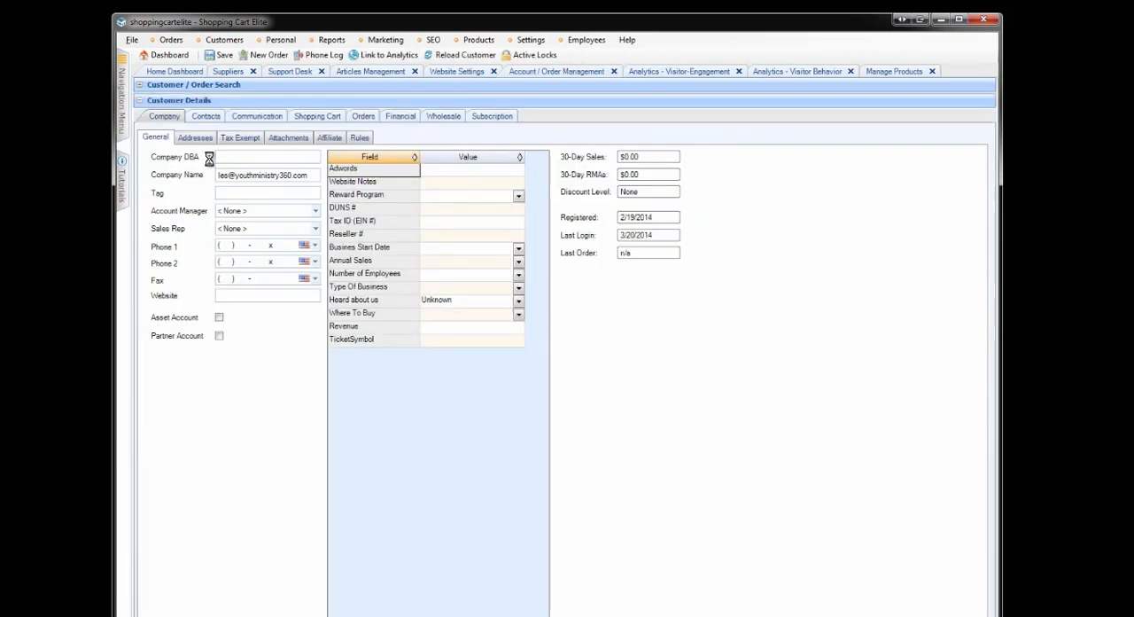
pyautogui.click(257, 116)
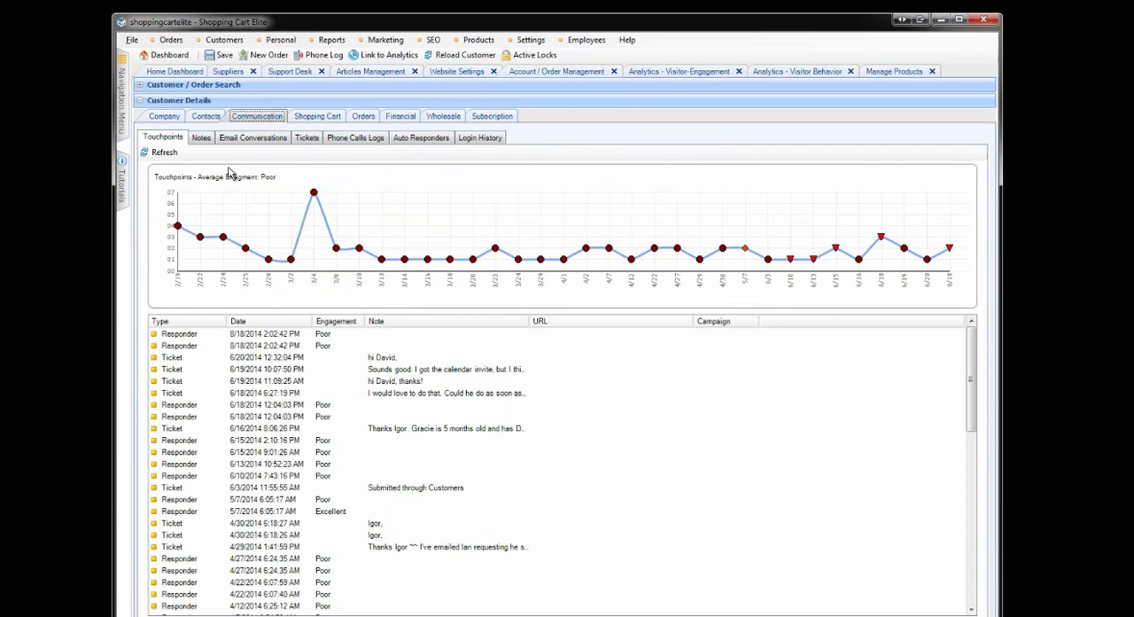
pyautogui.scroll(-3)
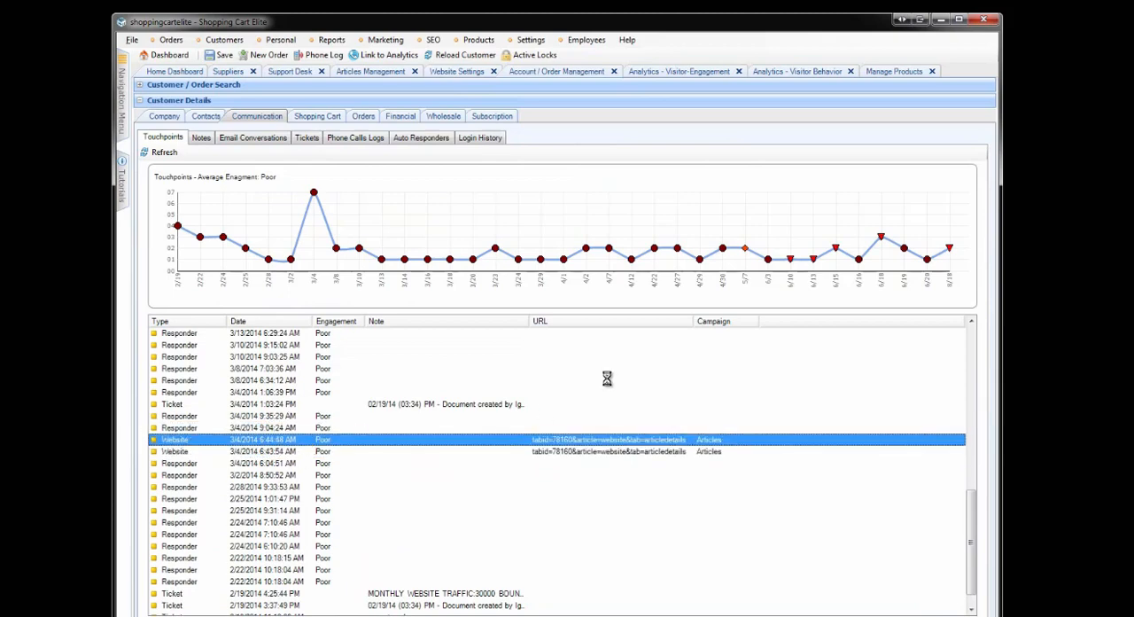
pyautogui.doubleClick(174, 440)
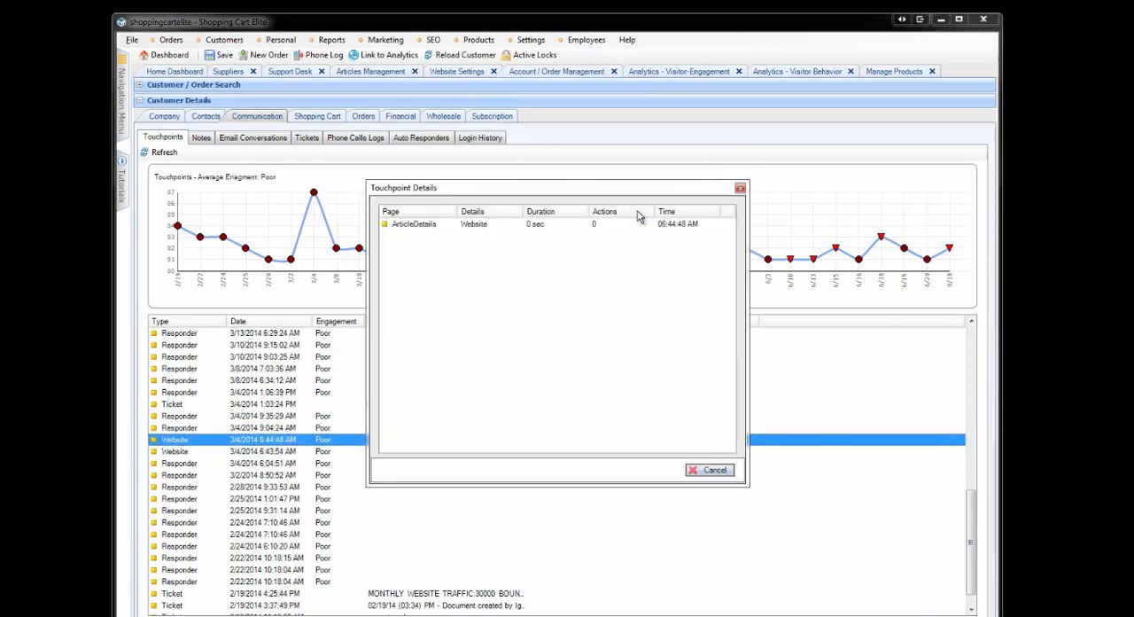
pyautogui.click(715, 470)
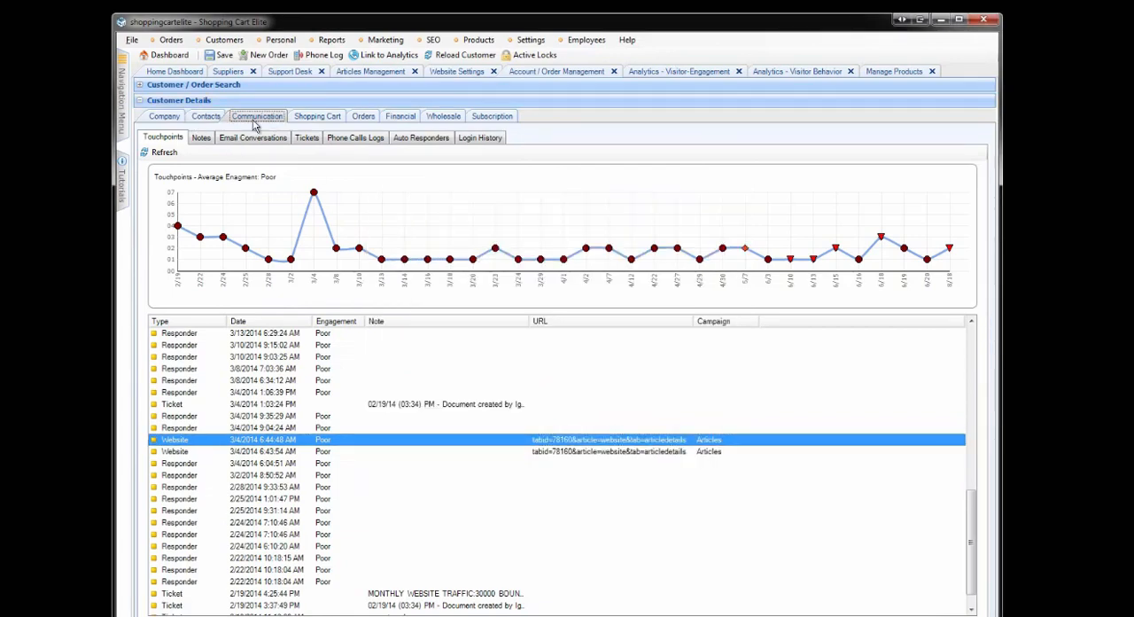
pyautogui.moveTo(594, 216)
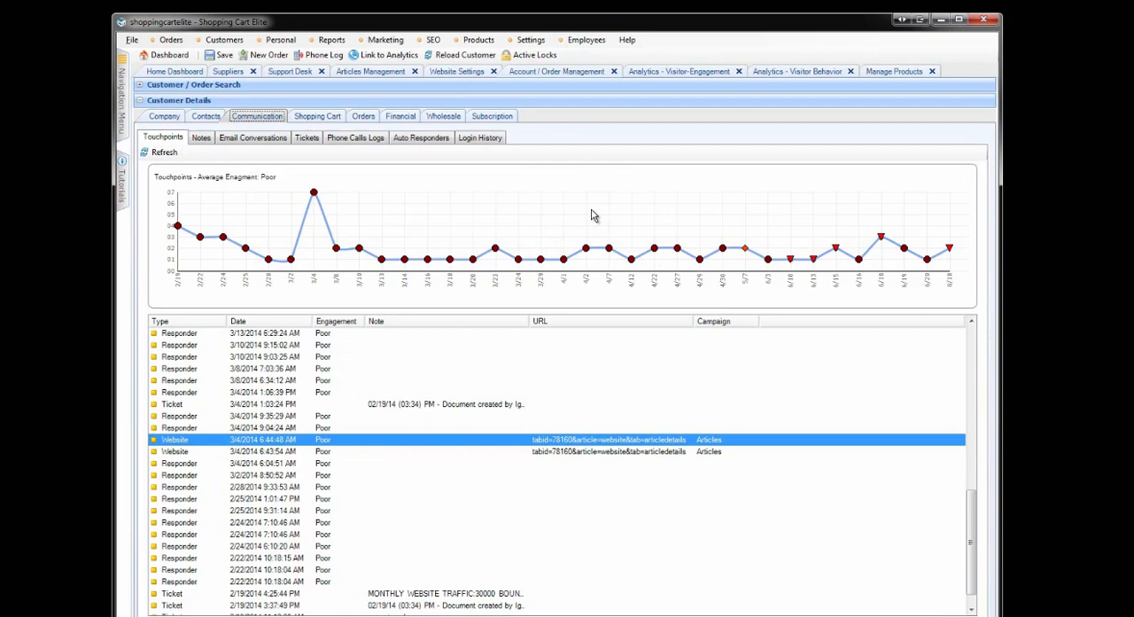
pyautogui.click(163, 116)
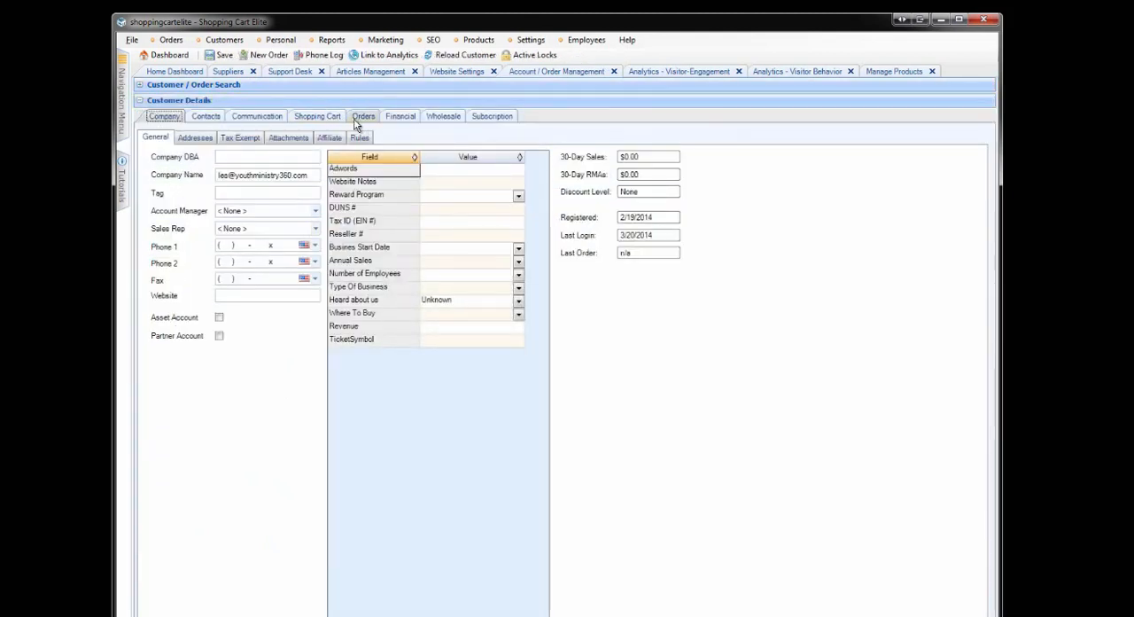
# View the customer's empty shopping cart, then their orders, with none found
pyautogui.click(316, 116)
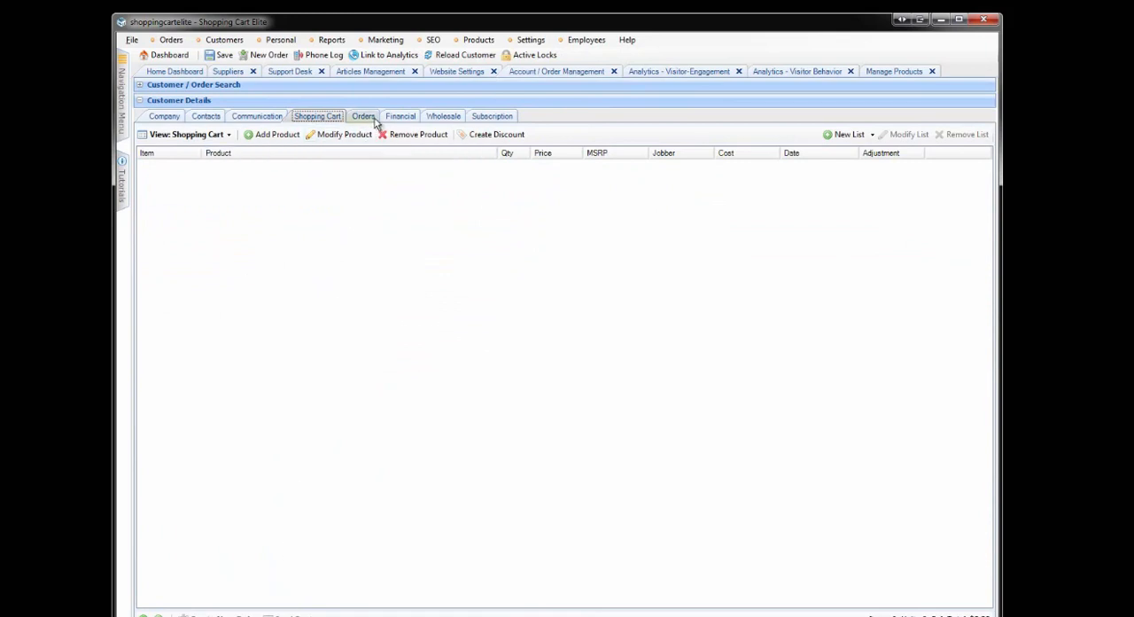
pyautogui.click(363, 117)
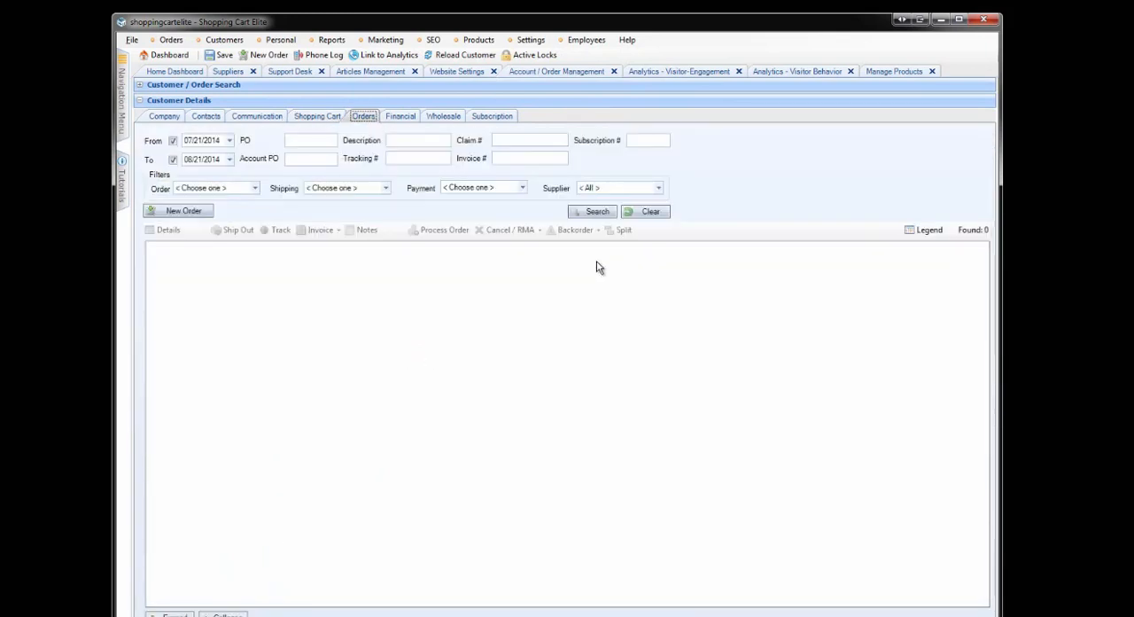
pyautogui.moveTo(599, 261)
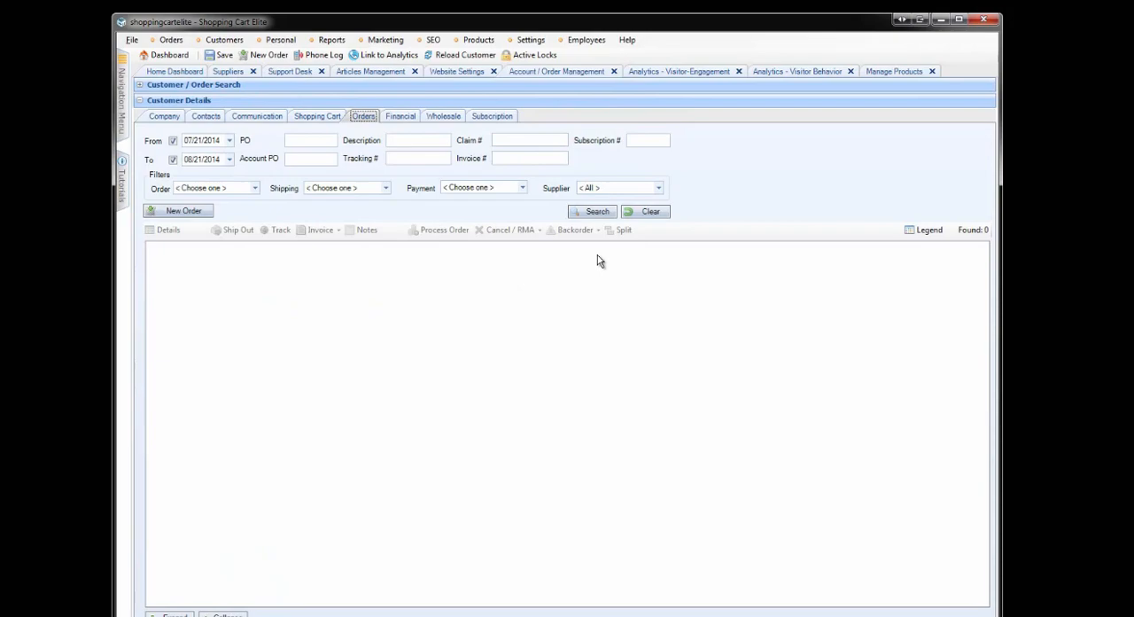